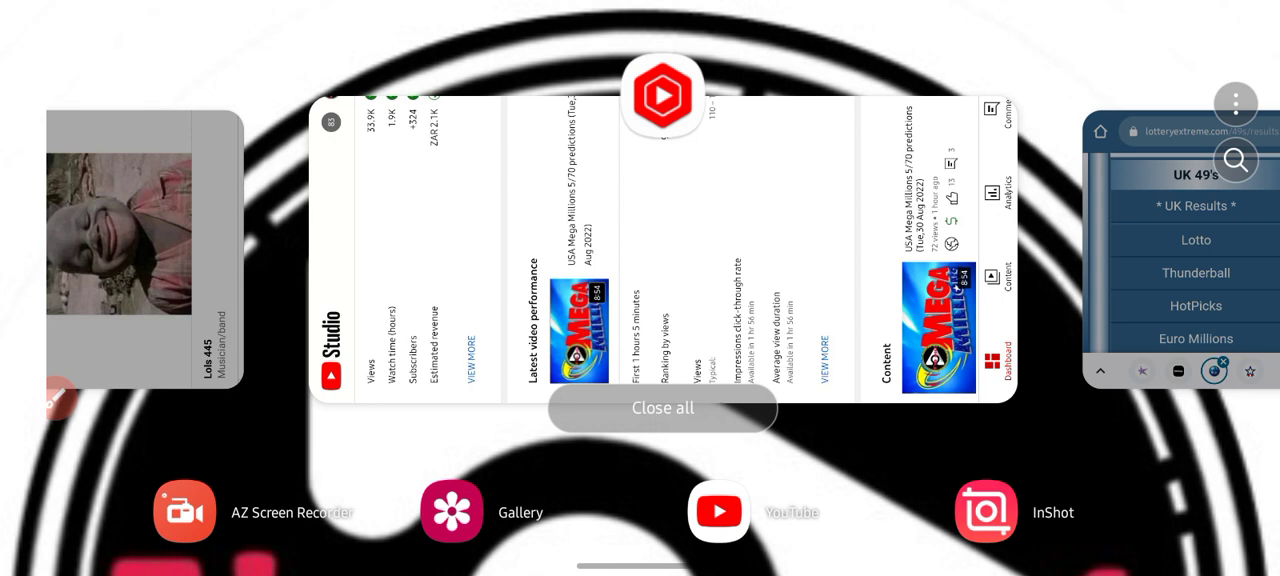
# Step: Leave the recent apps view and launch UK49's Predictions from the app drawer
pyautogui.click(662, 408)
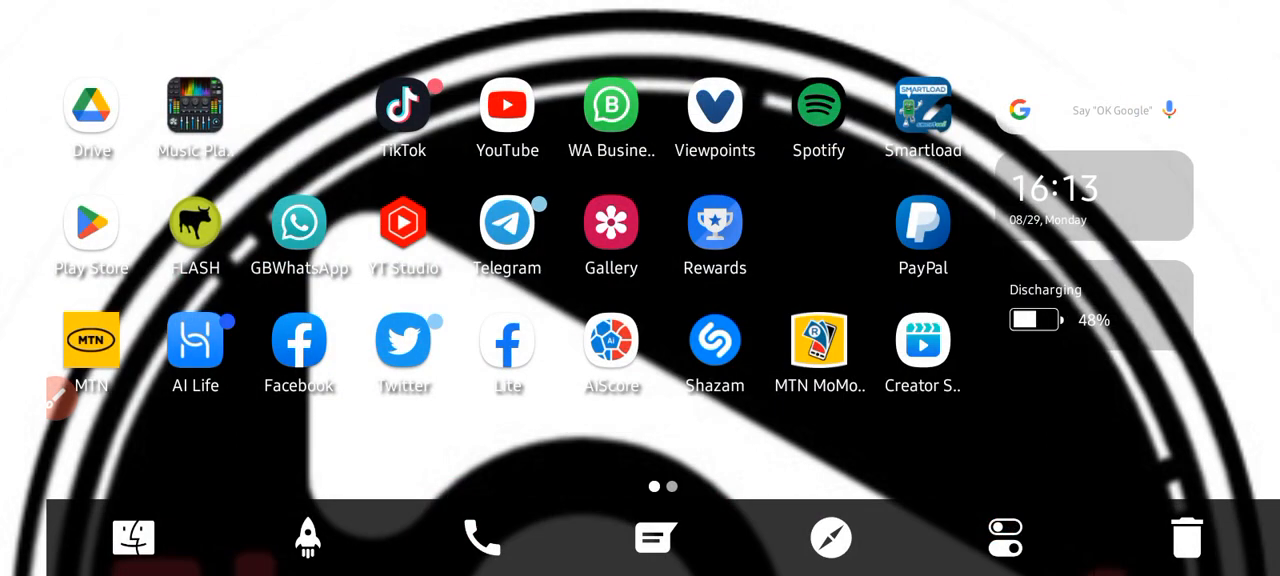
pyautogui.click(308, 539)
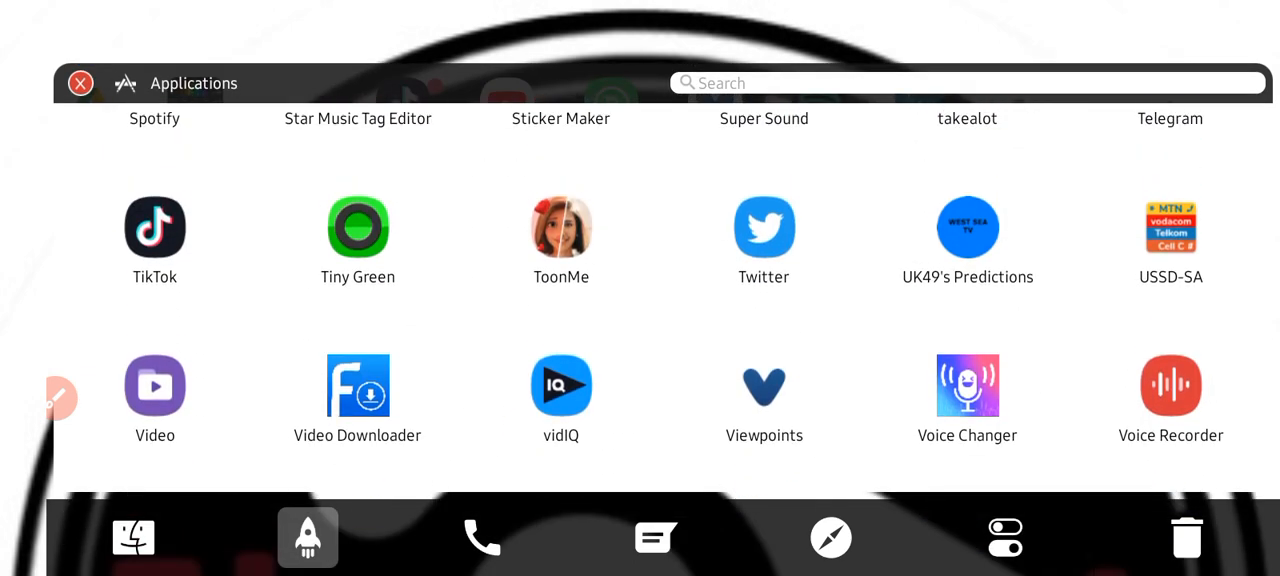
pyautogui.click(967, 226)
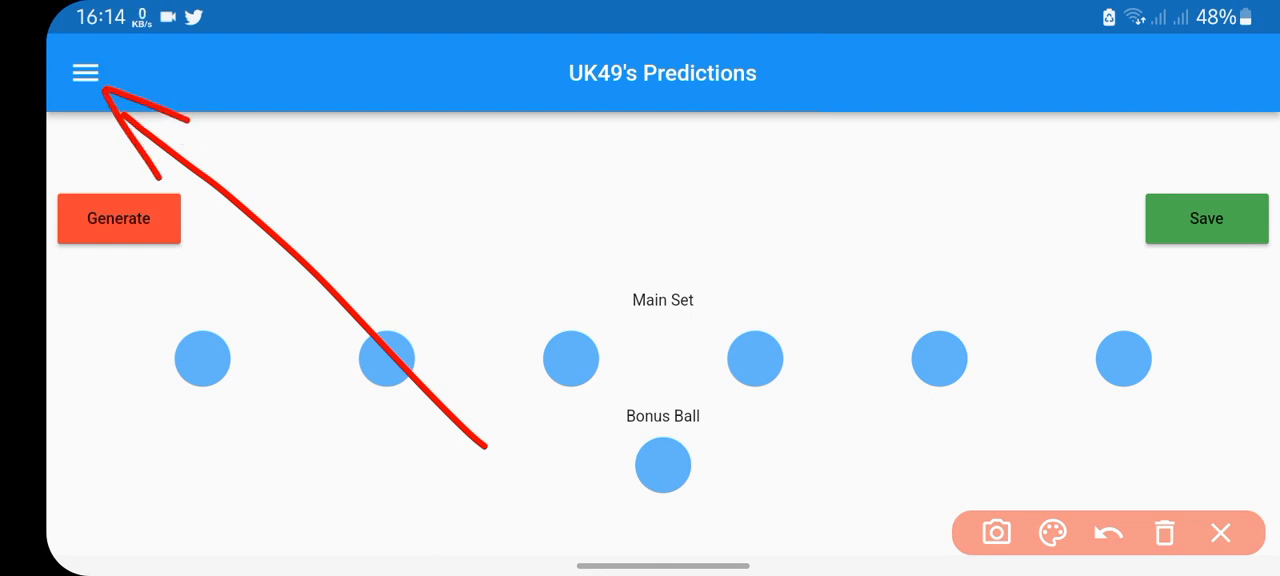
# Step: Clear the drawn arrow annotation and open the app's navigation menu
pyautogui.click(1220, 532)
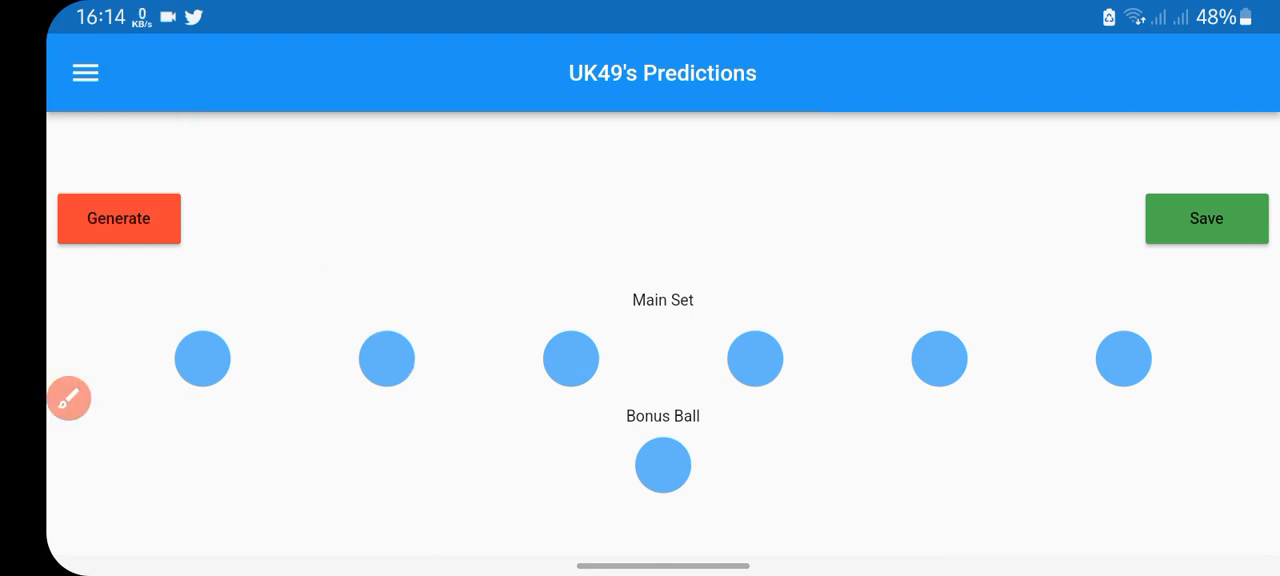
pyautogui.click(85, 72)
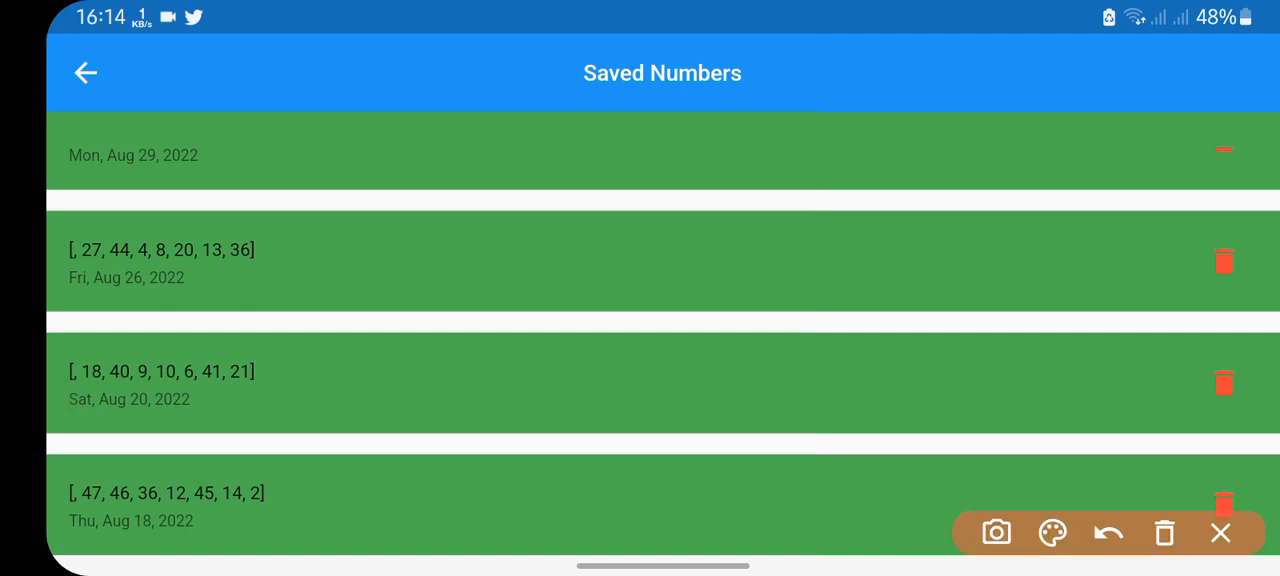
# Step: Underline saved-set dates, refresh to show Monday's 1, 30, 42, 38, 10, 31, 15, then go back
pyautogui.moveTo(68, 532); pyautogui.dragTo(195, 532)
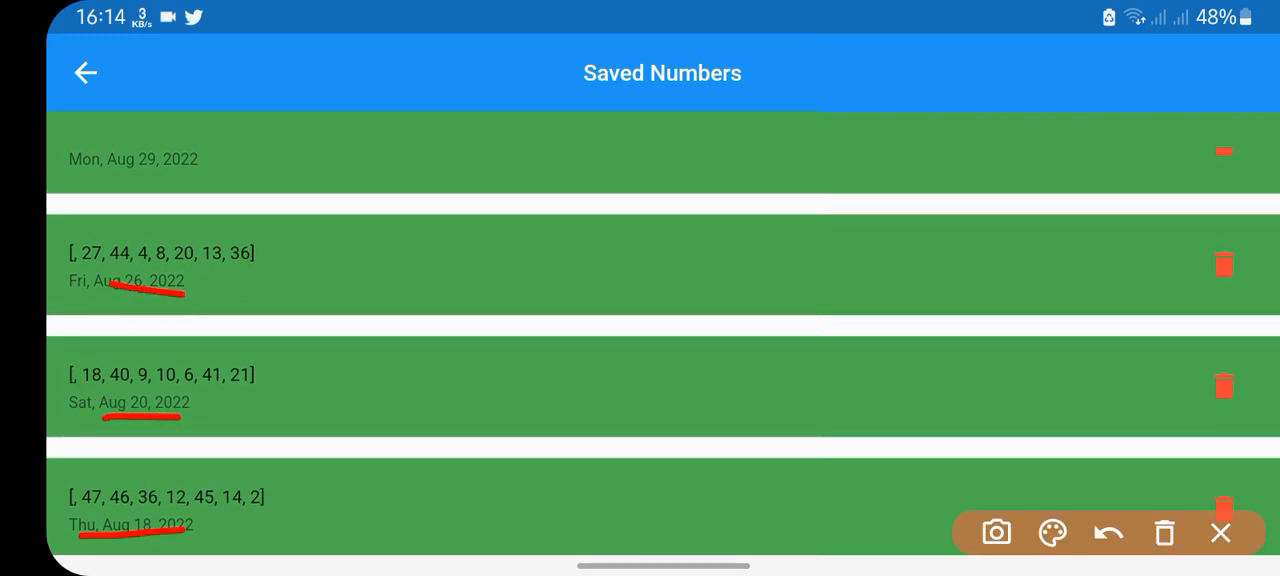
pyautogui.moveTo(115, 165); pyautogui.dragTo(185, 162)
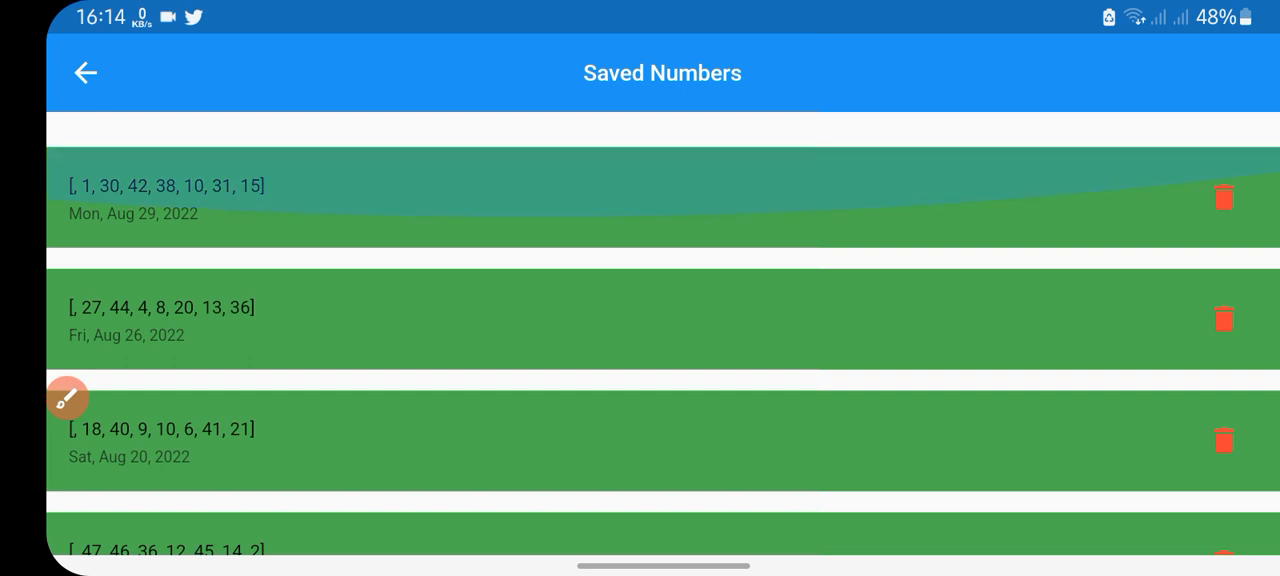
pyautogui.click(69, 398)
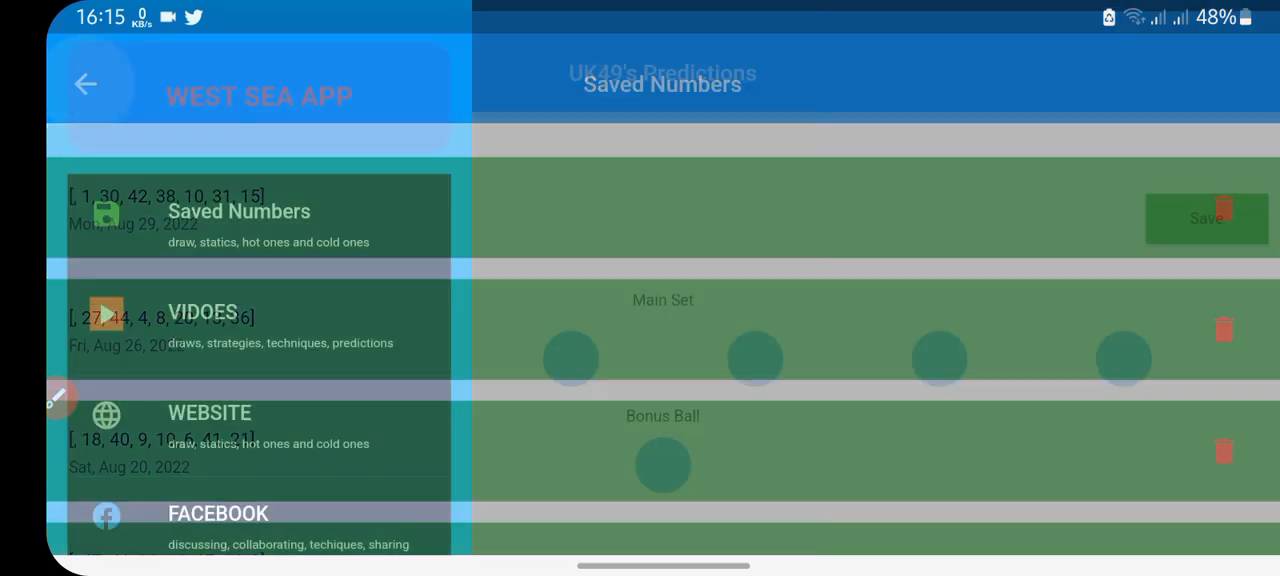
# Step: Generate 3, 48, 31, 24, 15, 40 with bonus 39, circle pairs, then clear the drawing
pyautogui.click(83, 85)
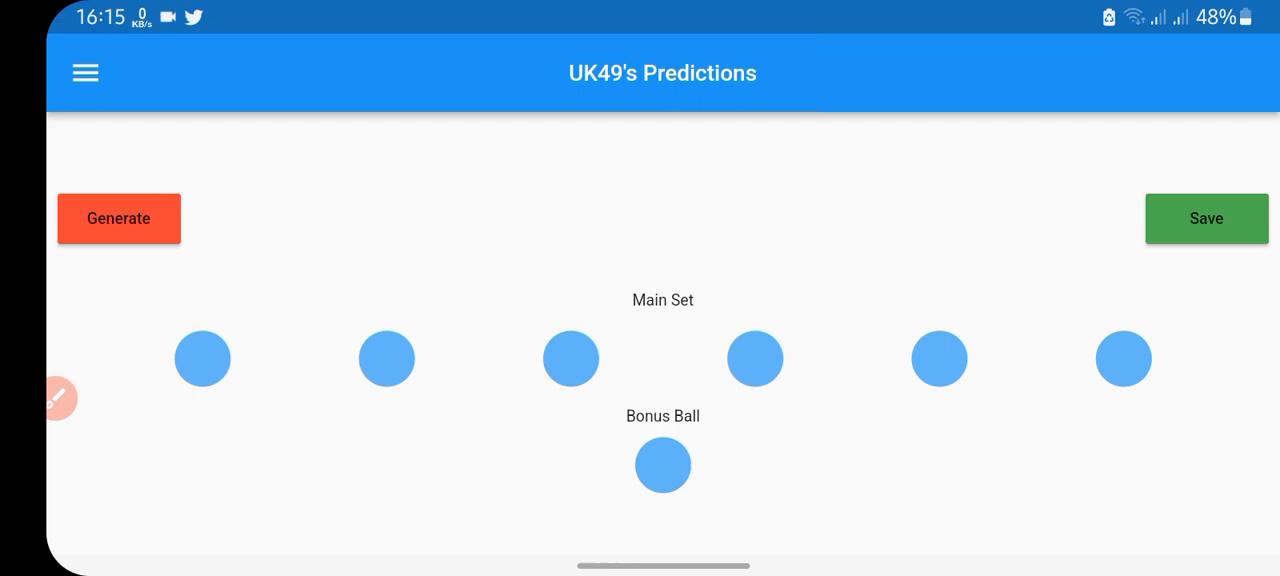
pyautogui.click(118, 218)
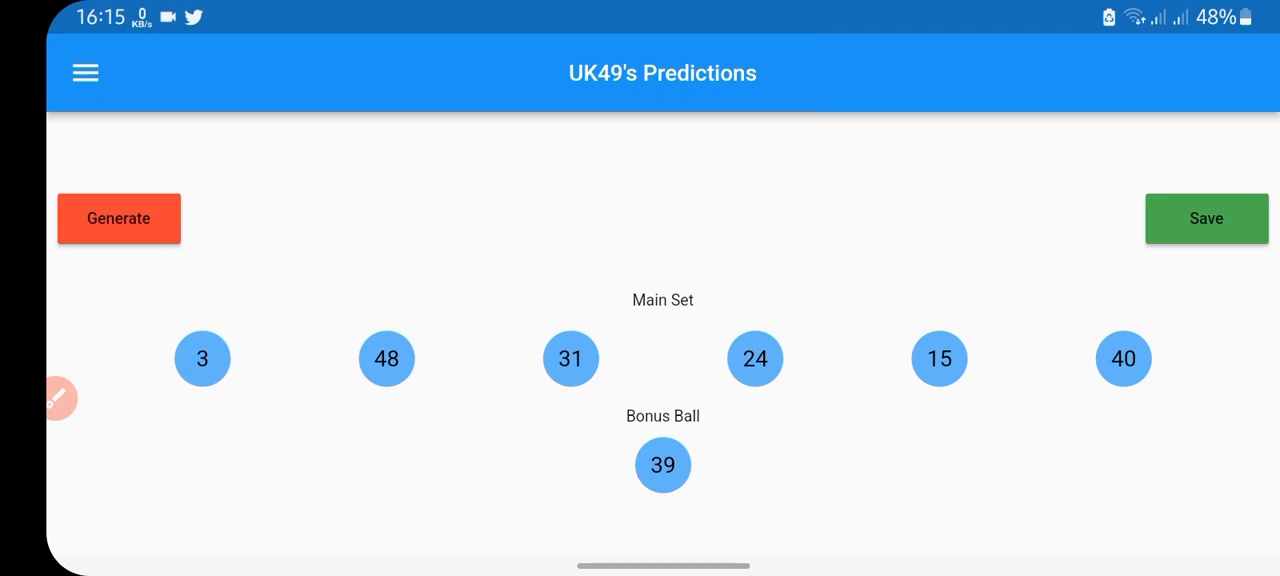
pyautogui.click(58, 399)
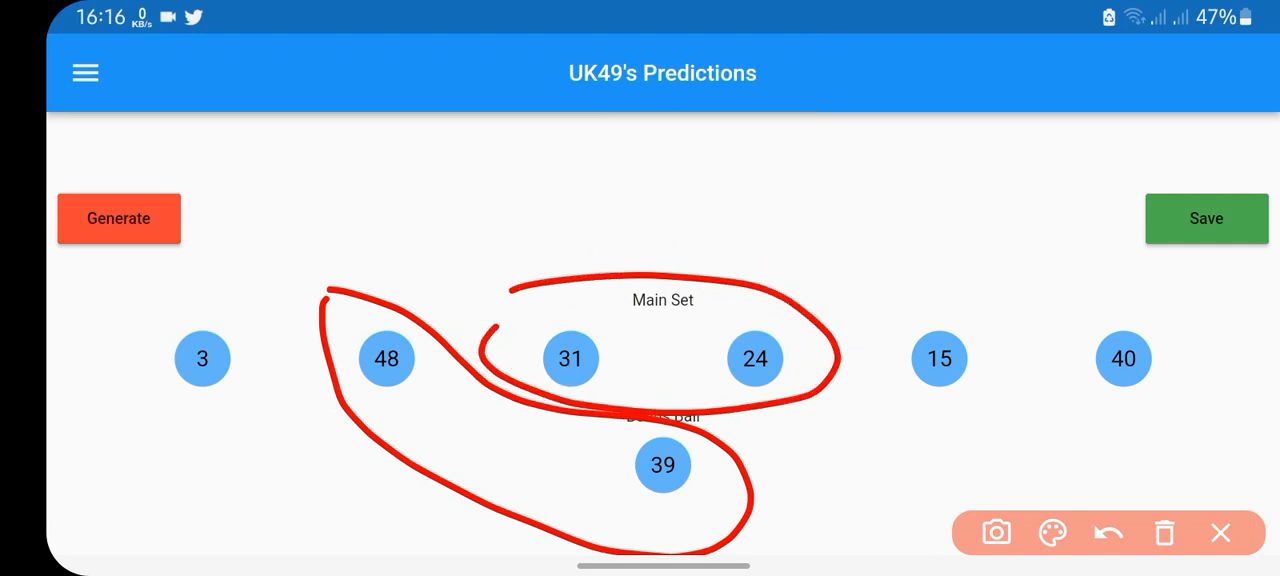
pyautogui.click(1214, 533)
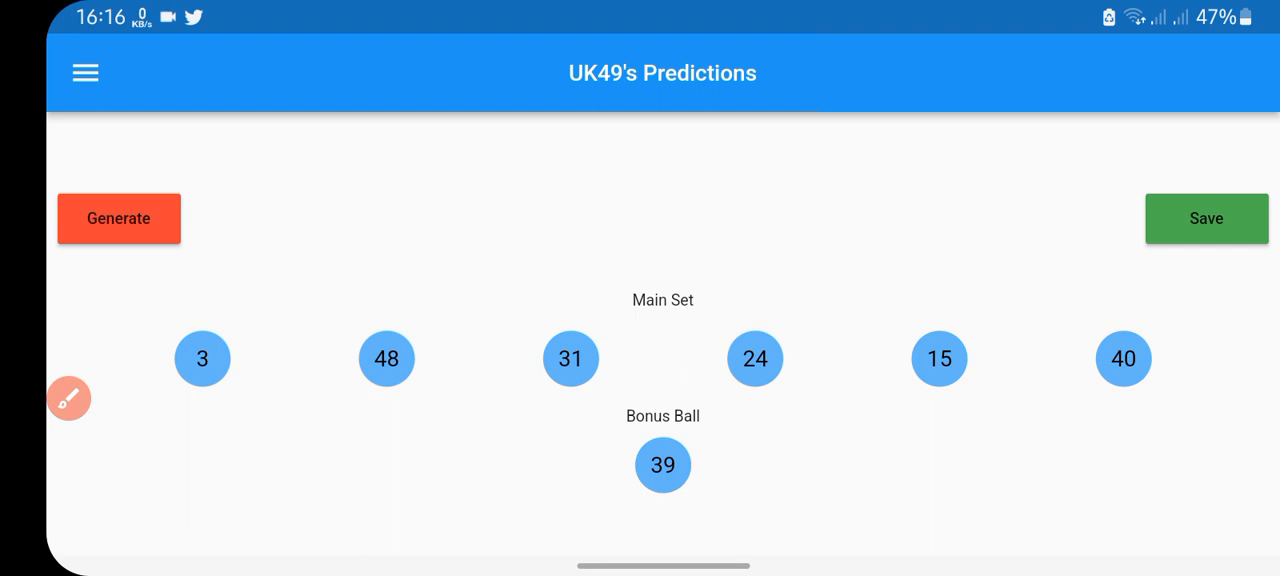
pyautogui.click(85, 73)
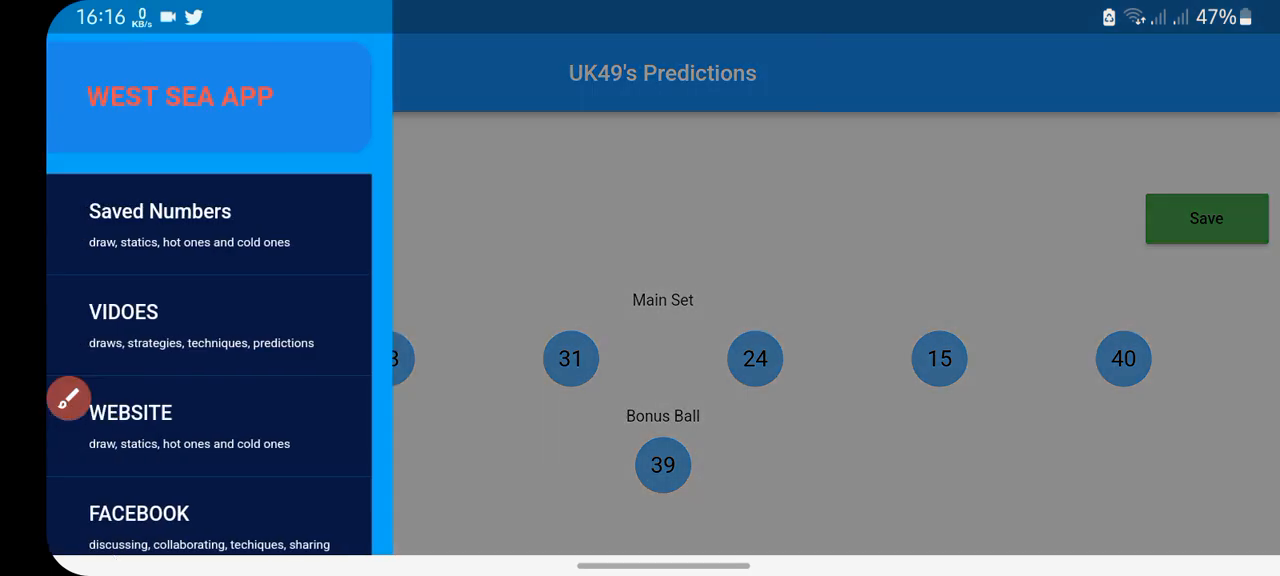
pyautogui.click(160, 224)
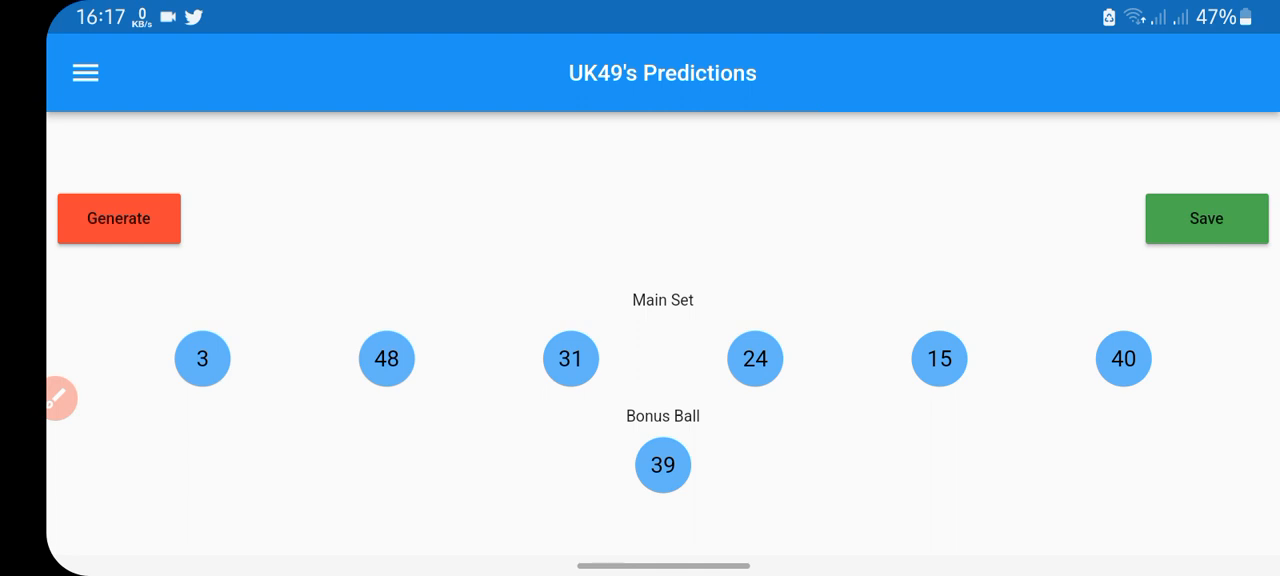
# Step: Regenerate predictions until the set reads 21, 37, 48, 23, 39, 44 with bonus ball 5
pyautogui.click(118, 218)
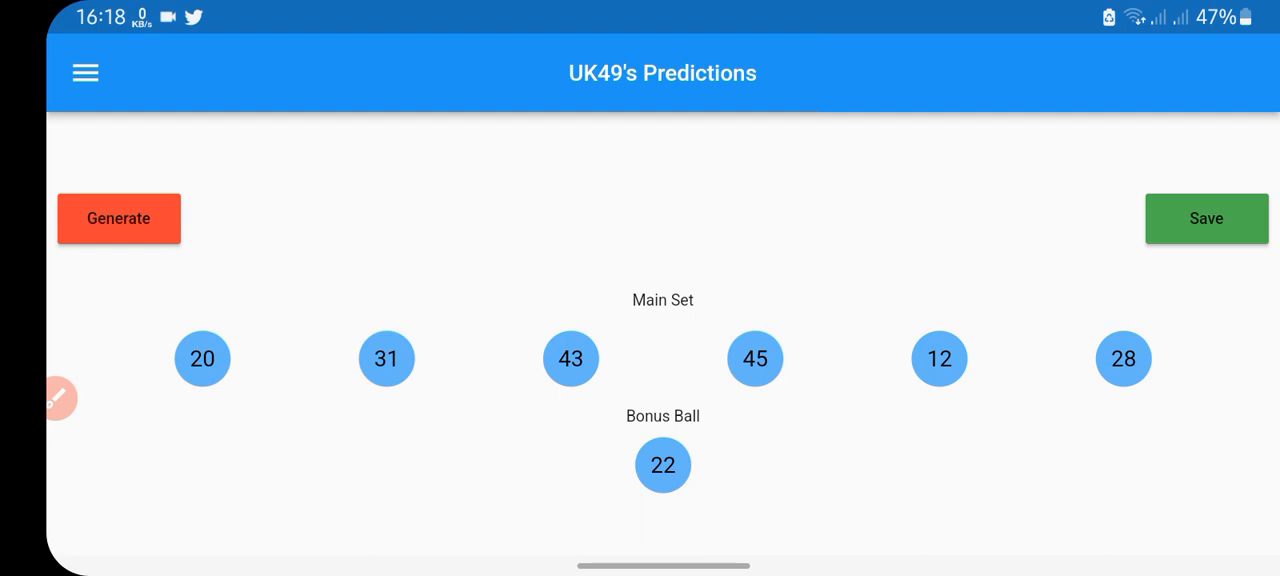
pyautogui.click(118, 218)
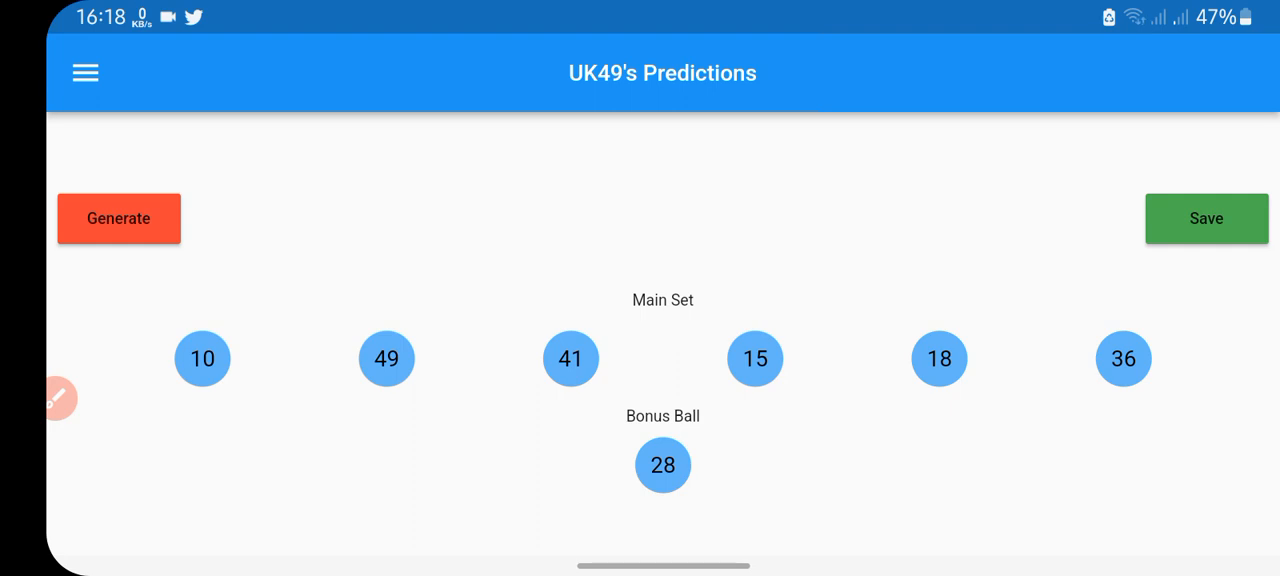
pyautogui.click(118, 218)
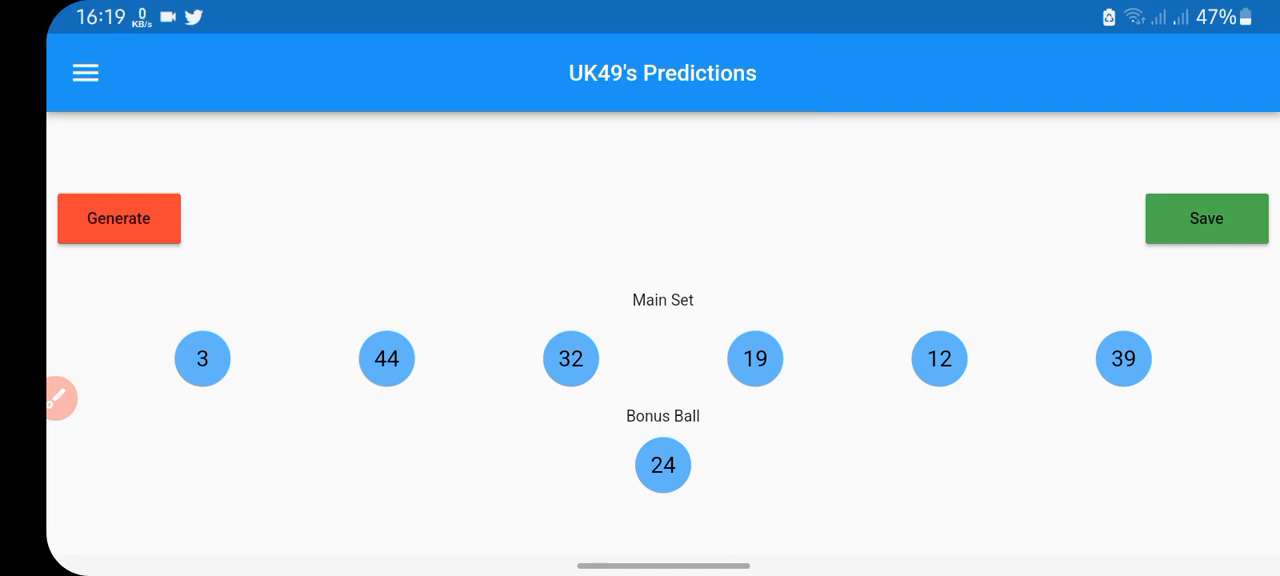
pyautogui.click(118, 218)
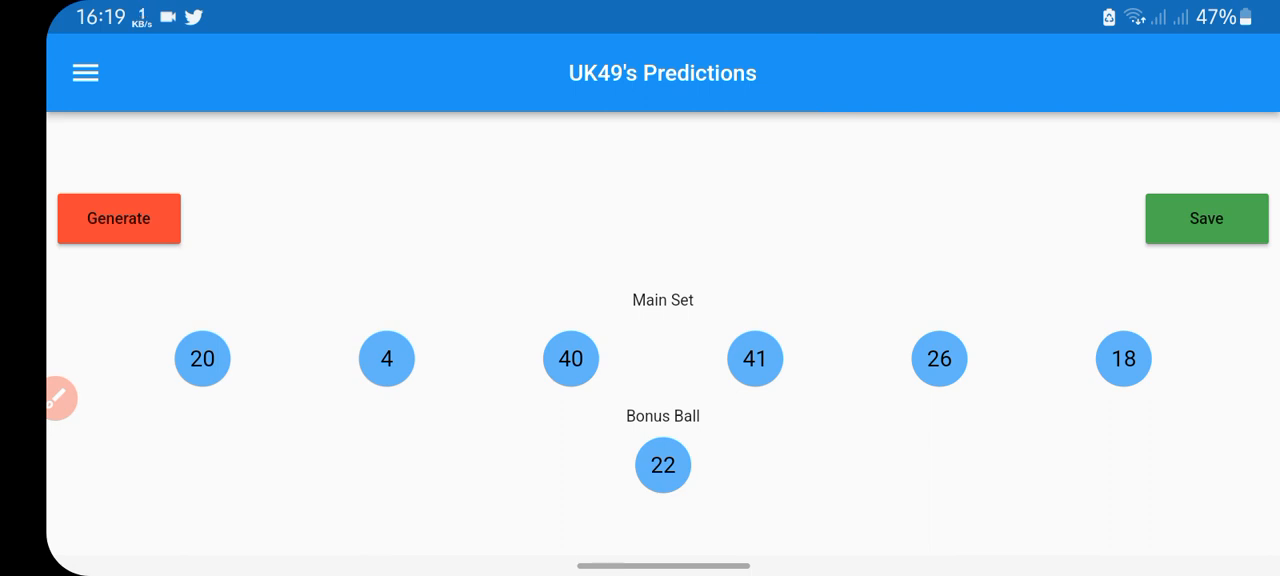
pyautogui.click(118, 218)
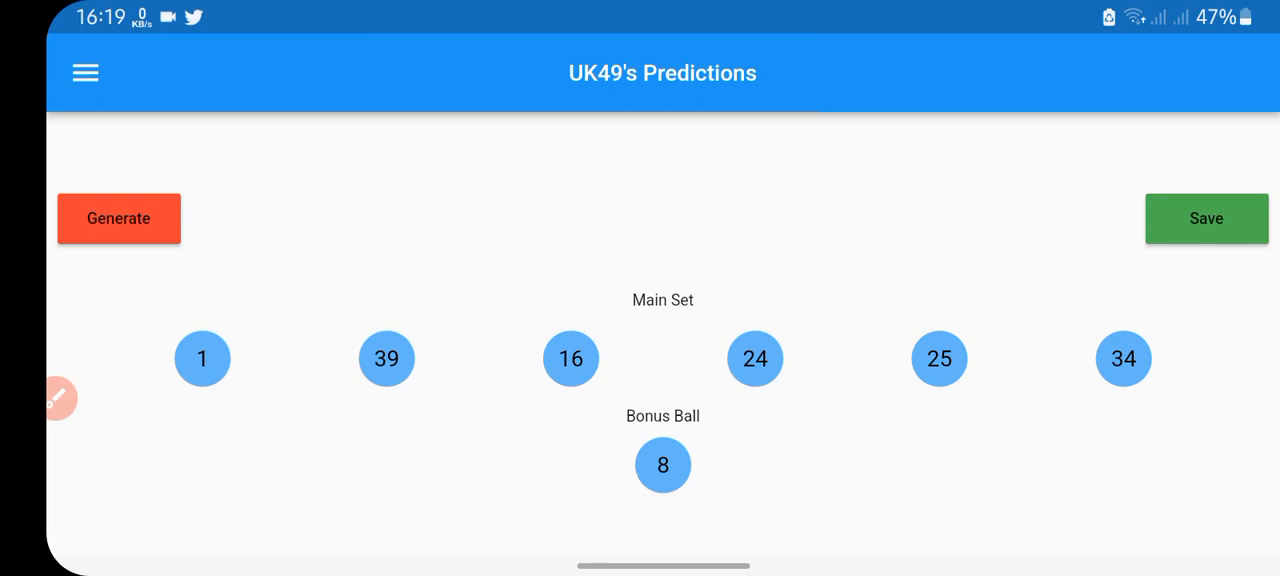
pyautogui.click(118, 218)
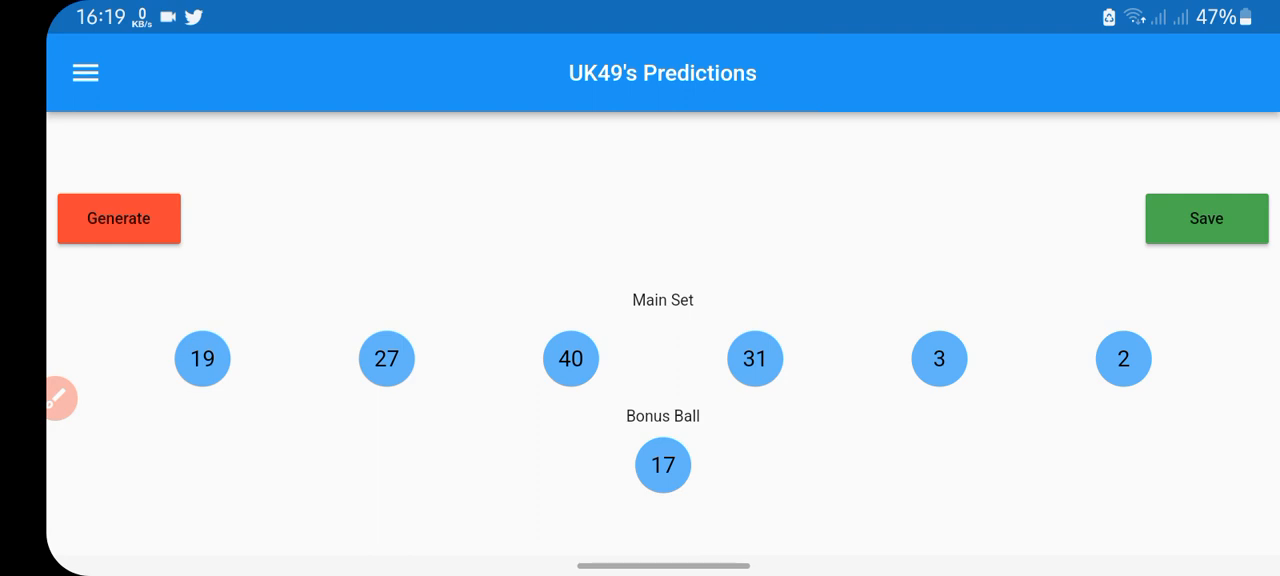
pyautogui.click(118, 218)
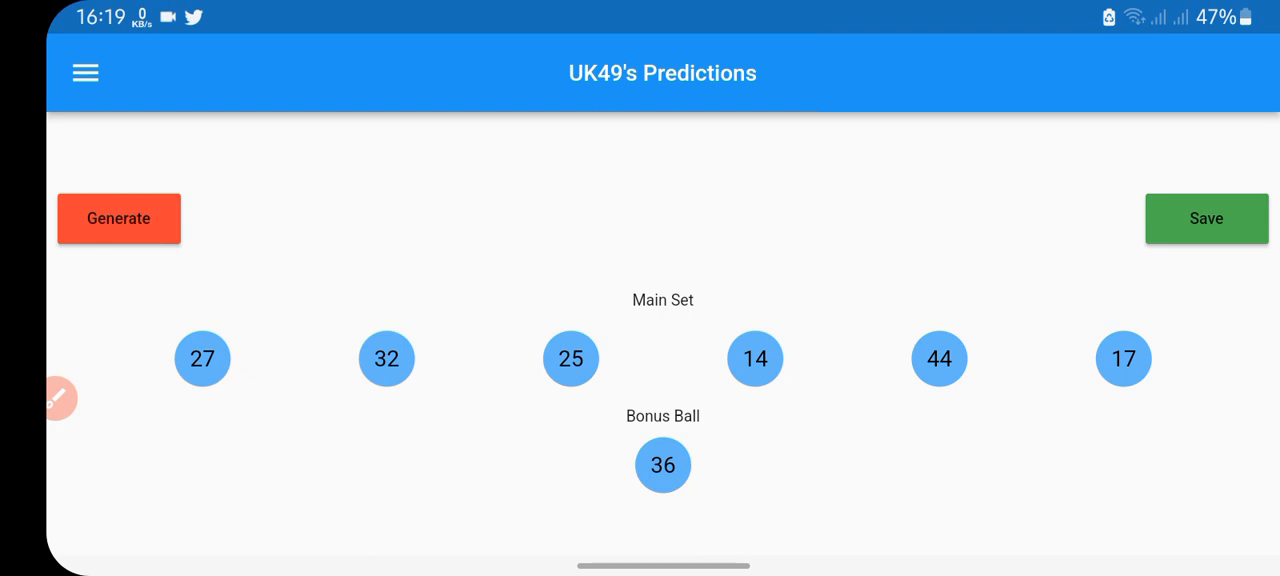
pyautogui.click(118, 218)
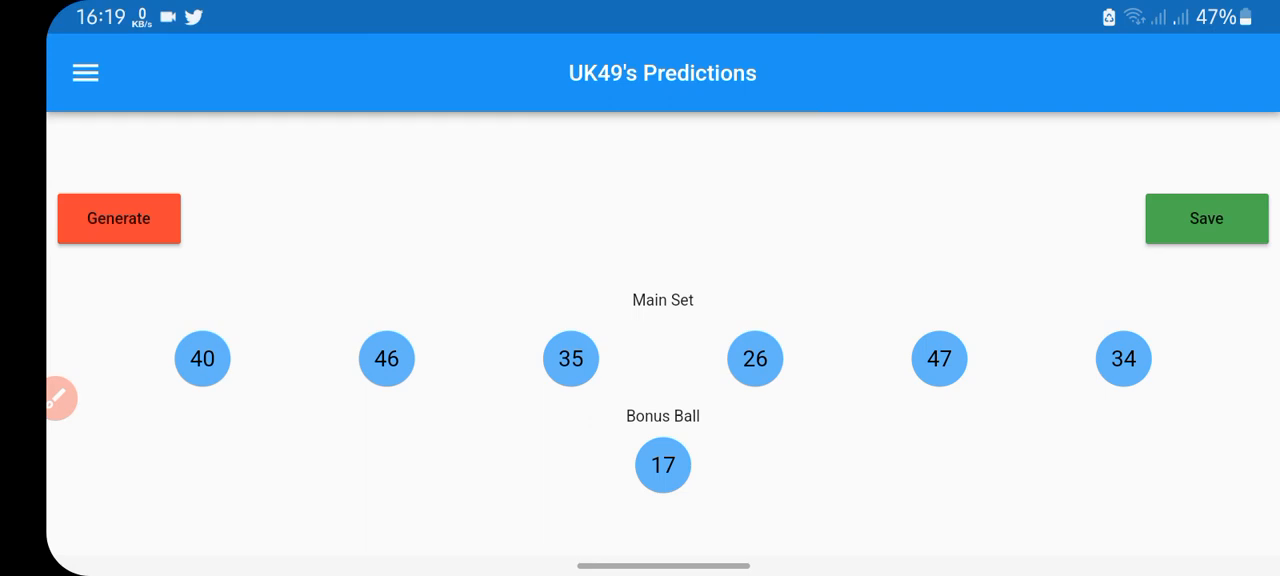
pyautogui.click(118, 218)
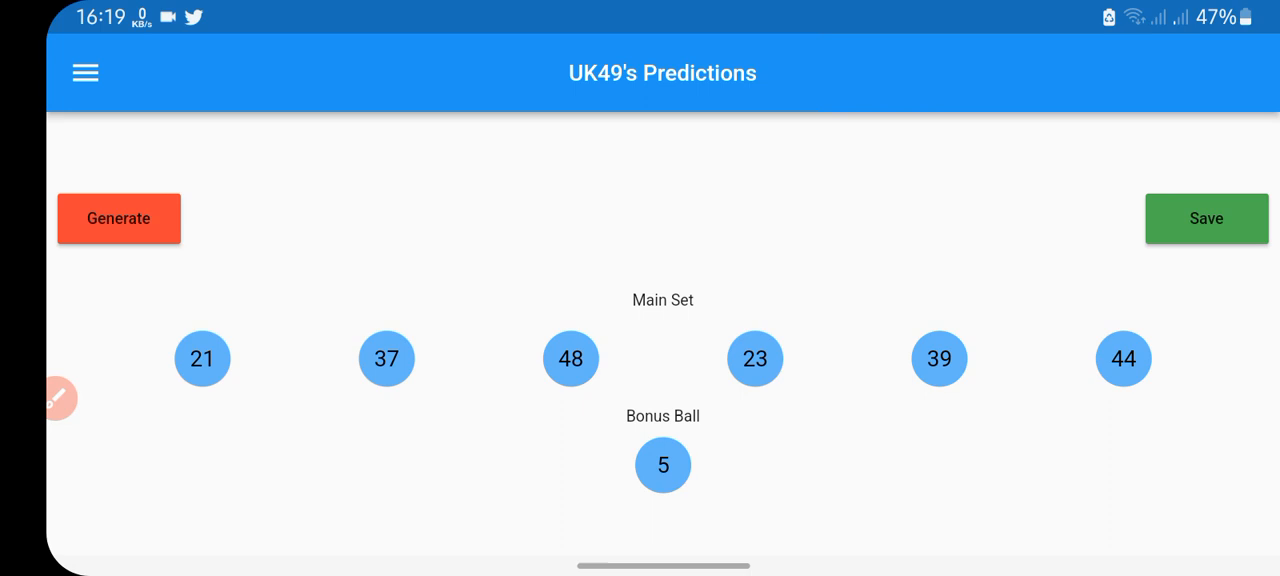
pyautogui.click(57, 398)
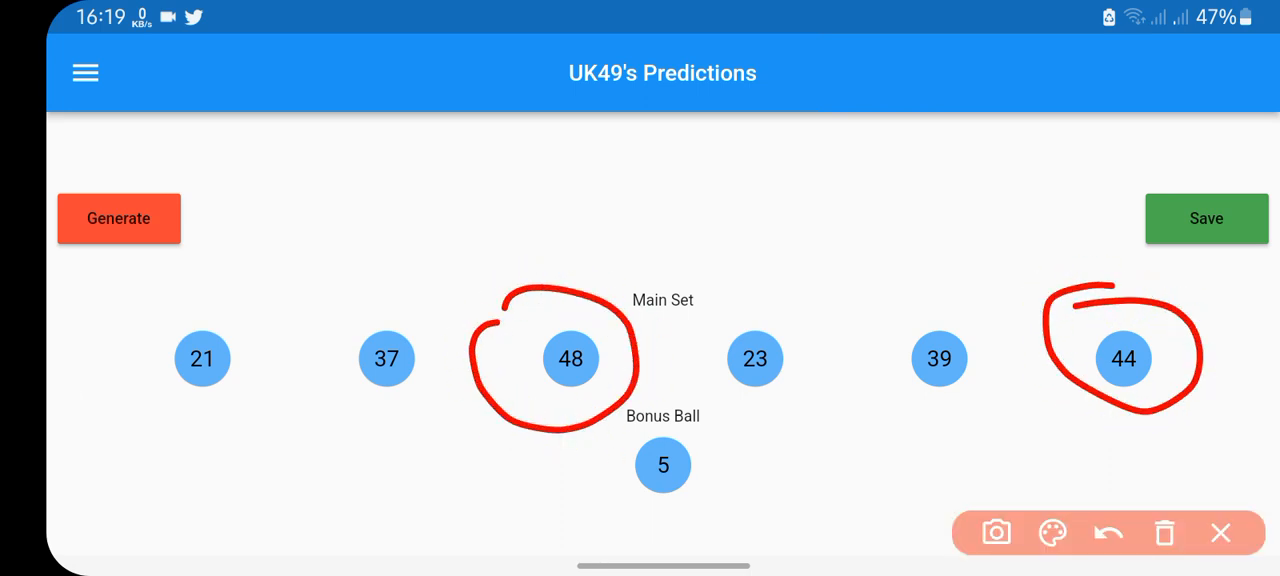
# Step: Circle and join 48 and 44 in red, then 48 and 39 in black
pyautogui.moveTo(570, 300); pyautogui.dragTo(1100, 290)
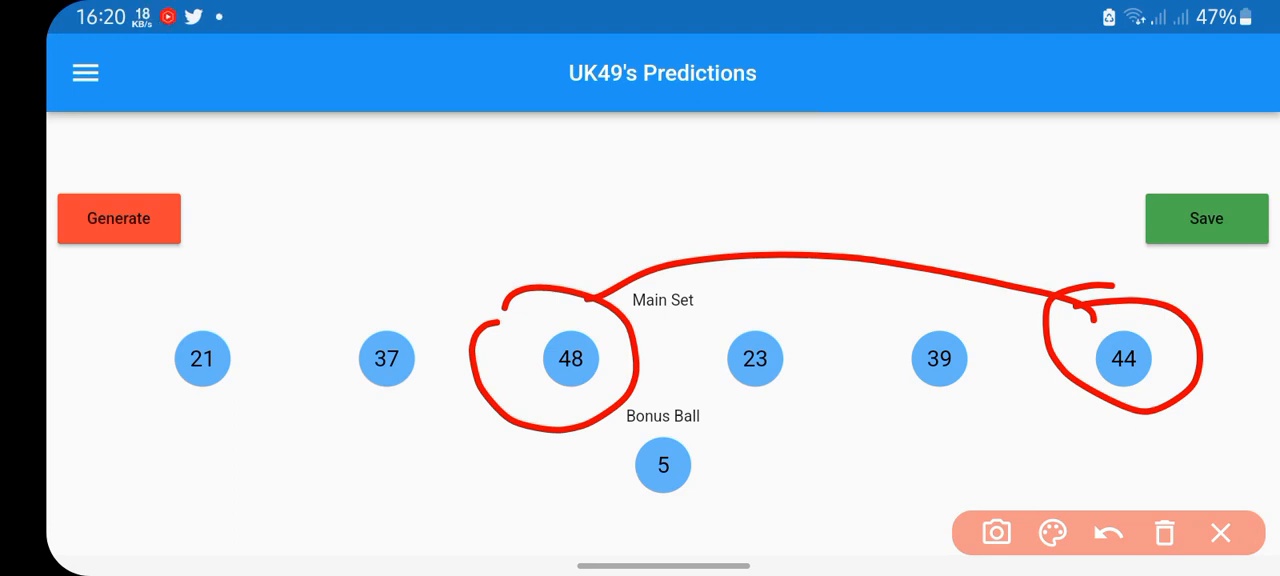
pyautogui.click(1050, 534)
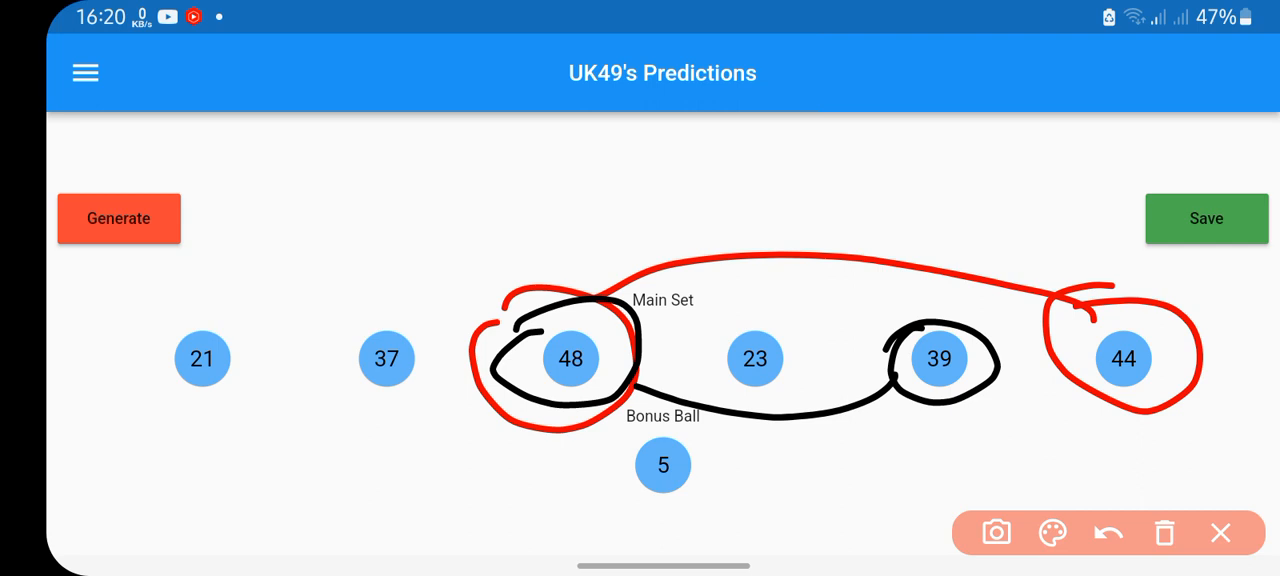
pyautogui.click(996, 532)
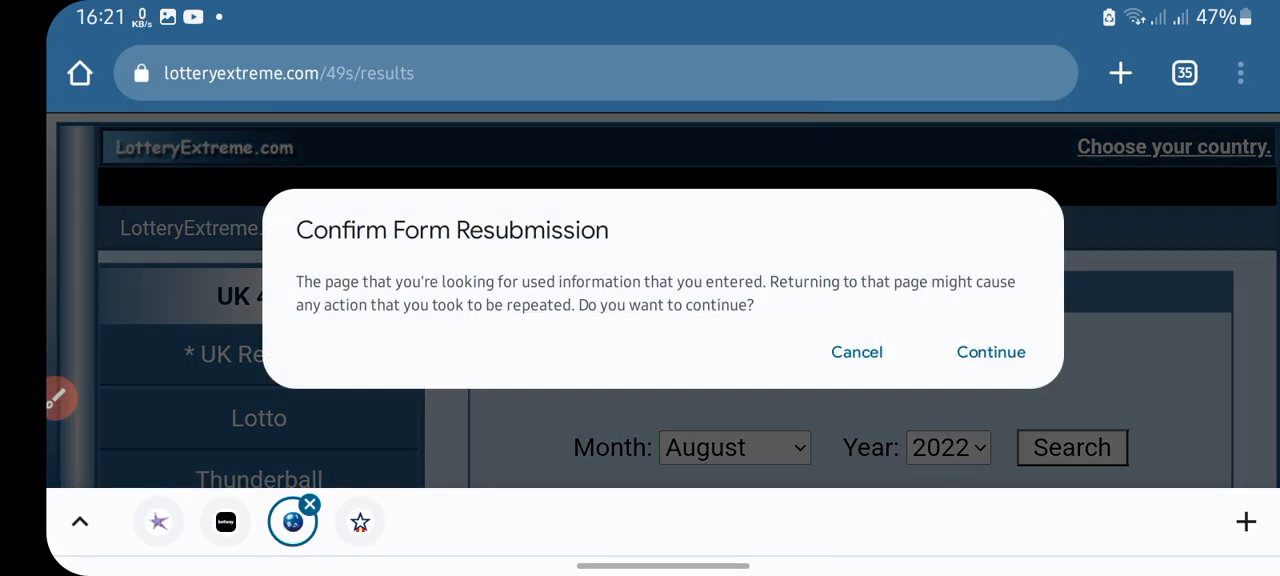
# Step: Confirm form resubmission to reload the 49's results page and scroll down to the draws
pyautogui.click(991, 352)
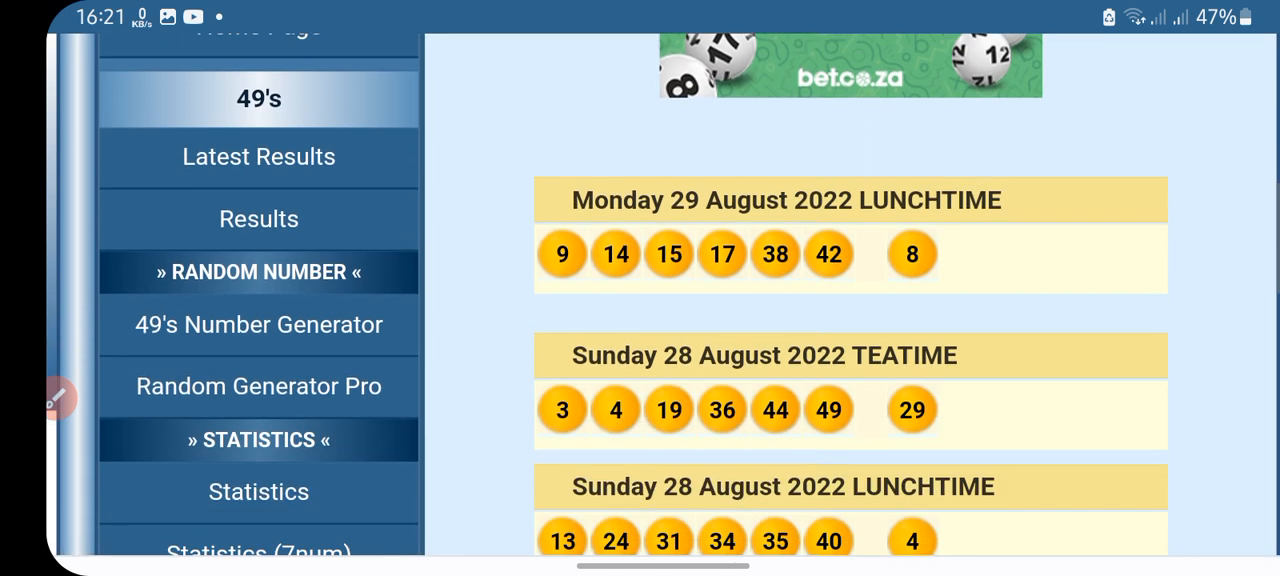
pyautogui.scroll(-3)
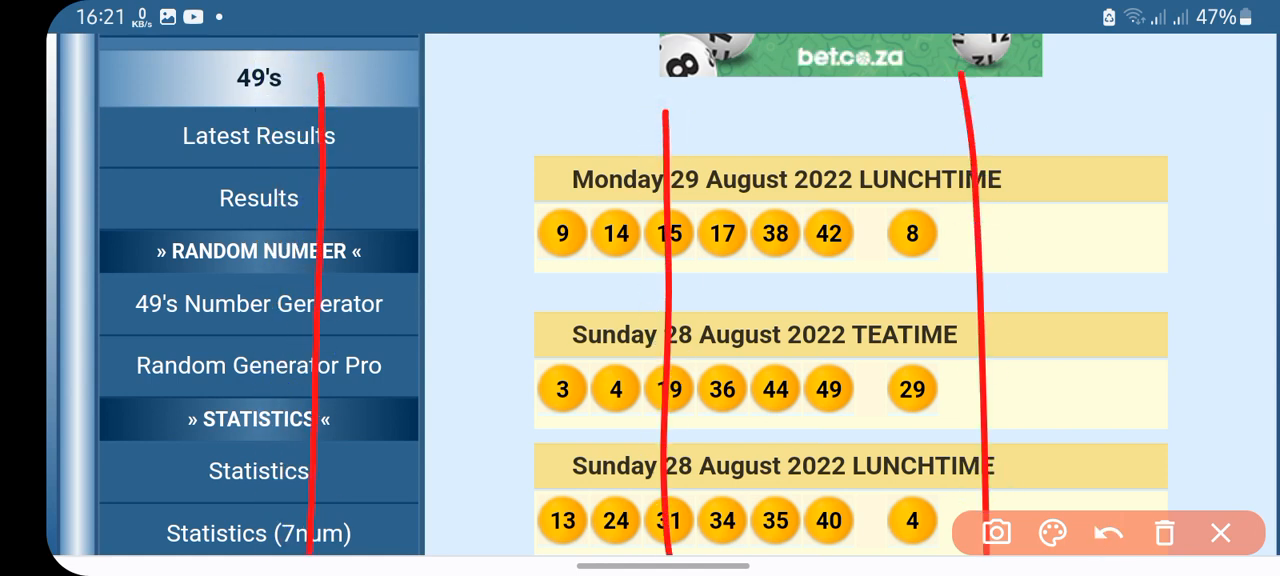
# Step: Write and circle number pairs like 37,48 and 19,39 in red, removing a stray blue mark
pyautogui.click(87, 87)
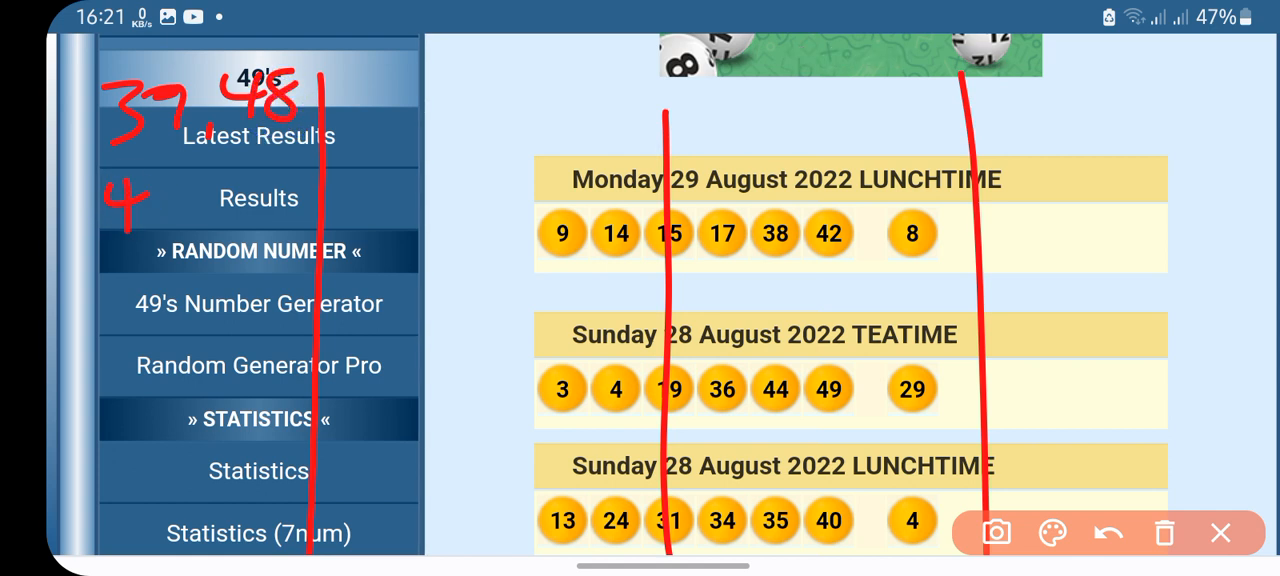
pyautogui.moveTo(120, 210); pyautogui.dragTo(290, 210)
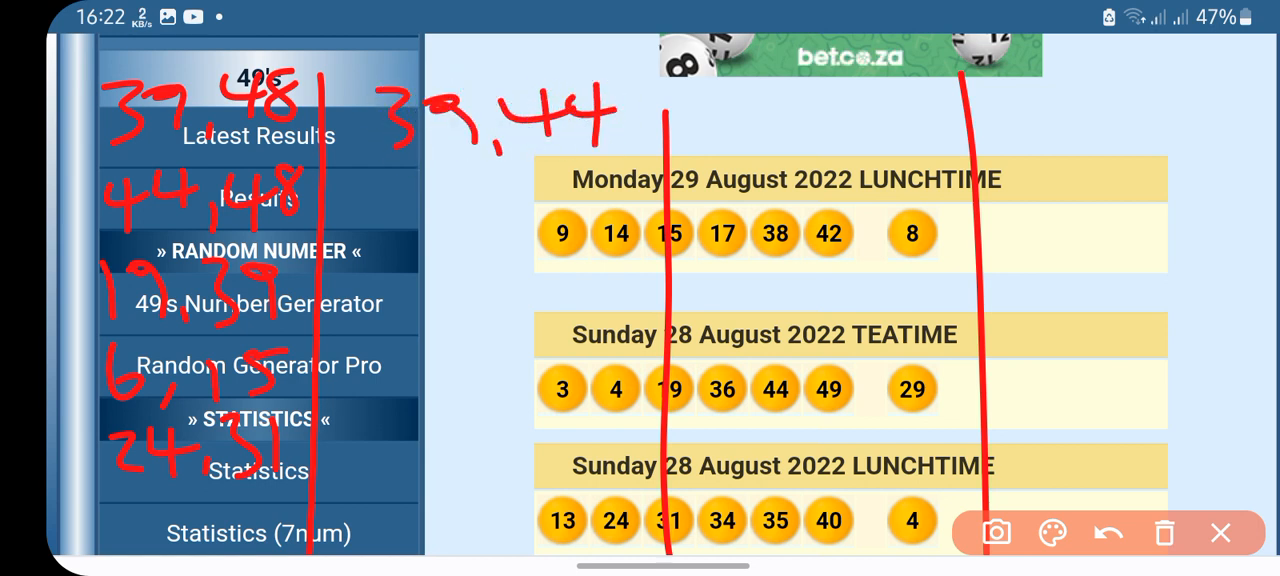
pyautogui.moveTo(400, 175); pyautogui.dragTo(450, 220)
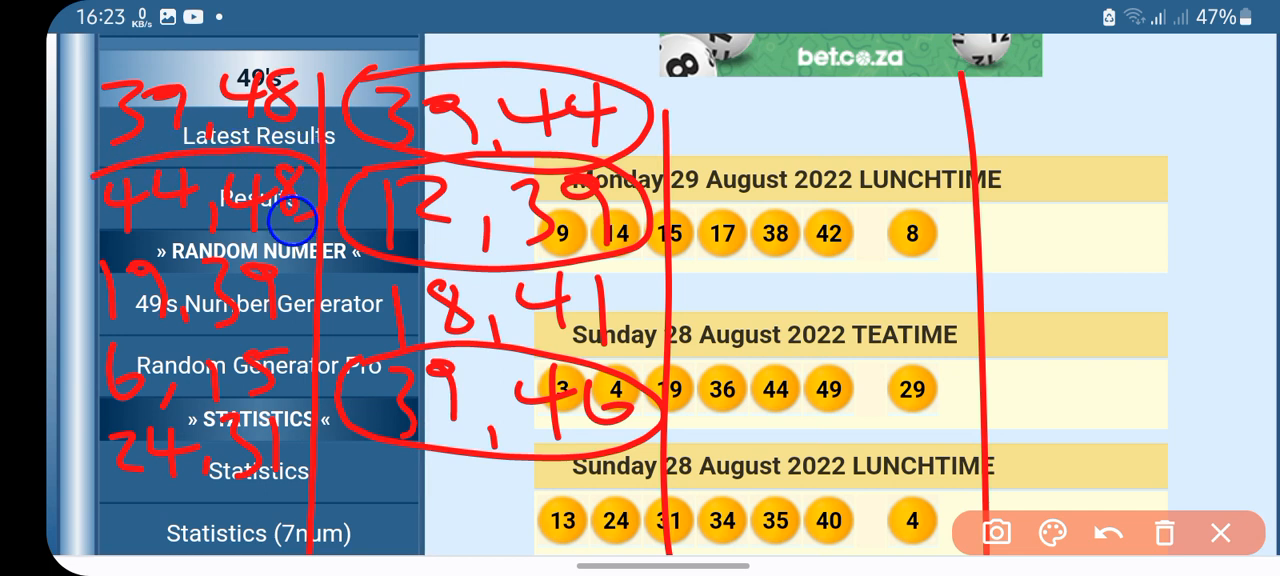
pyautogui.moveTo(290, 220); pyautogui.dragTo(340, 80)
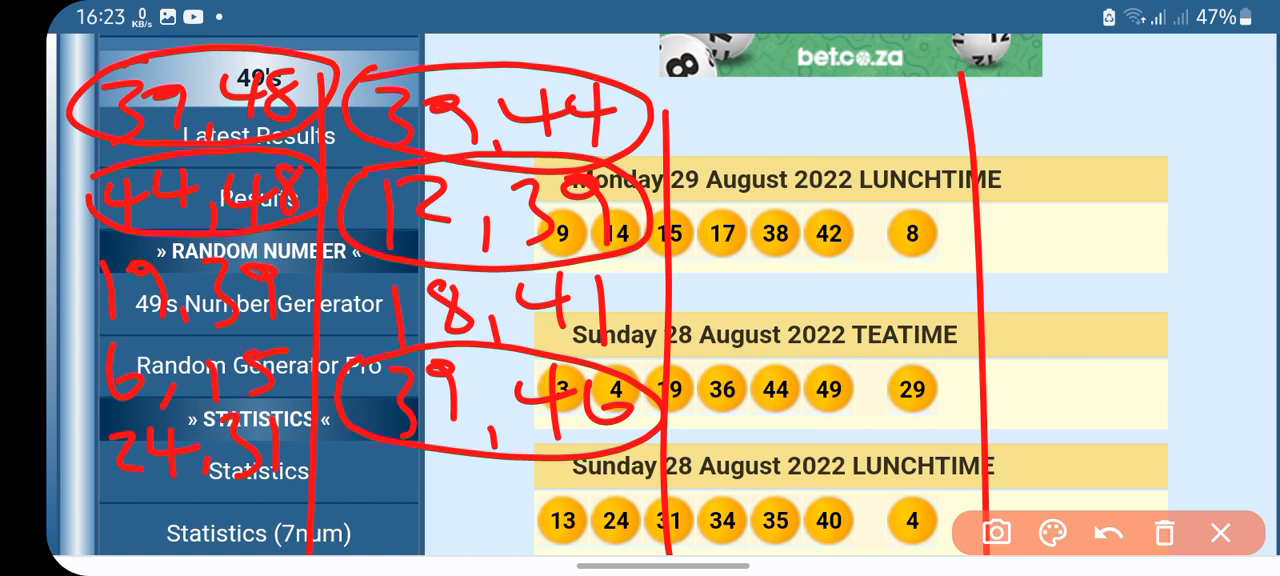
pyautogui.click(178, 98)
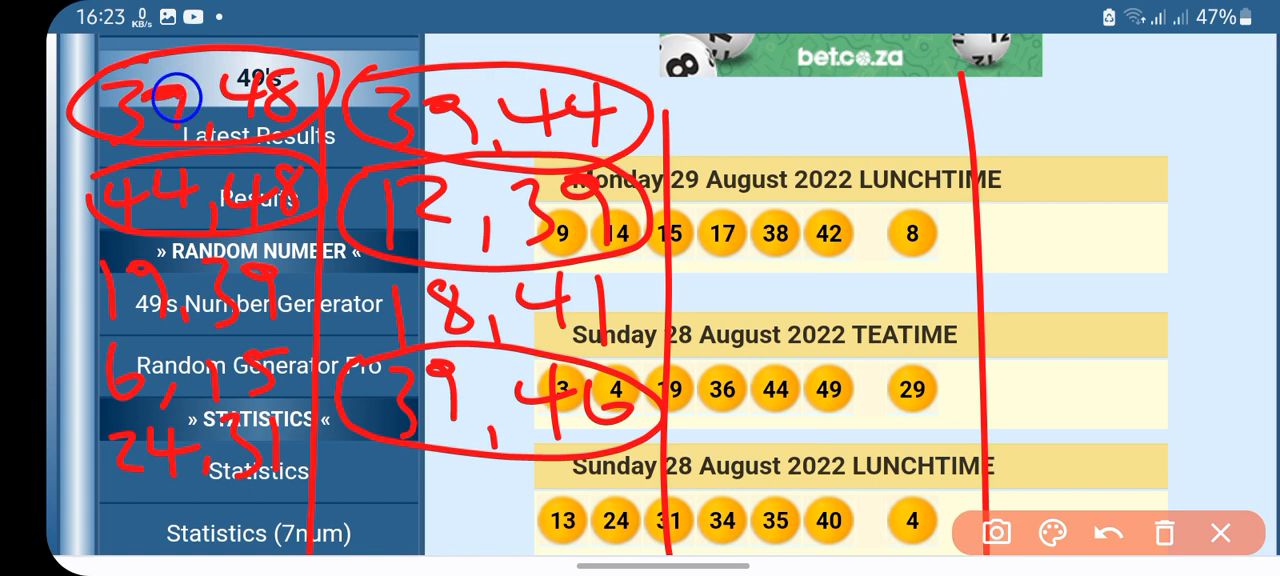
pyautogui.click(178, 100)
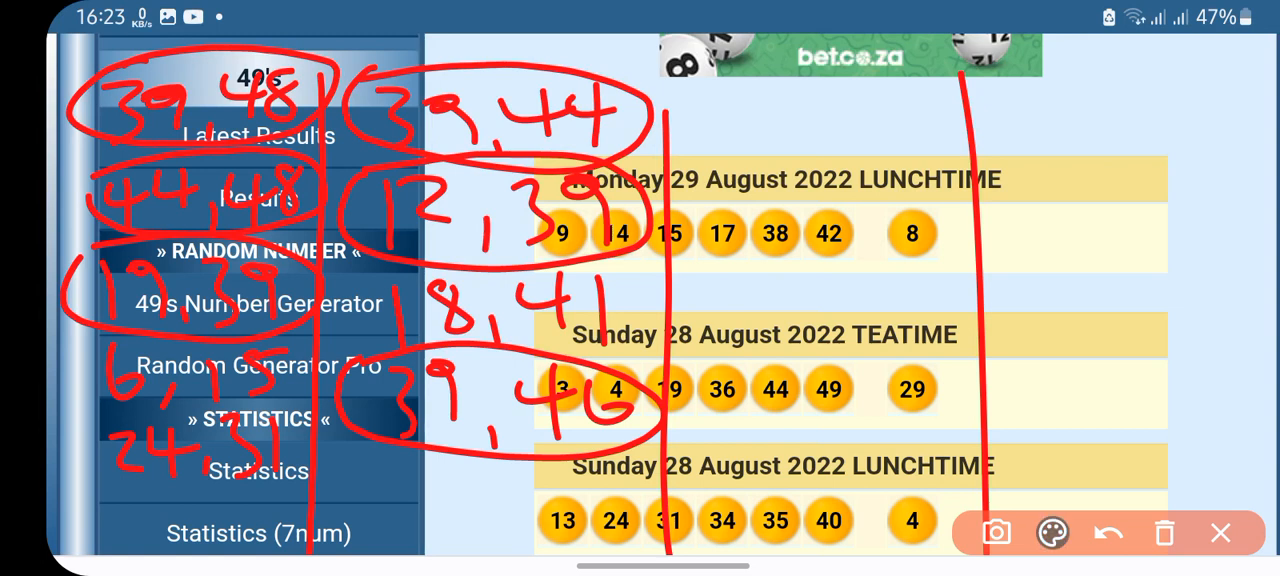
pyautogui.click(1052, 533)
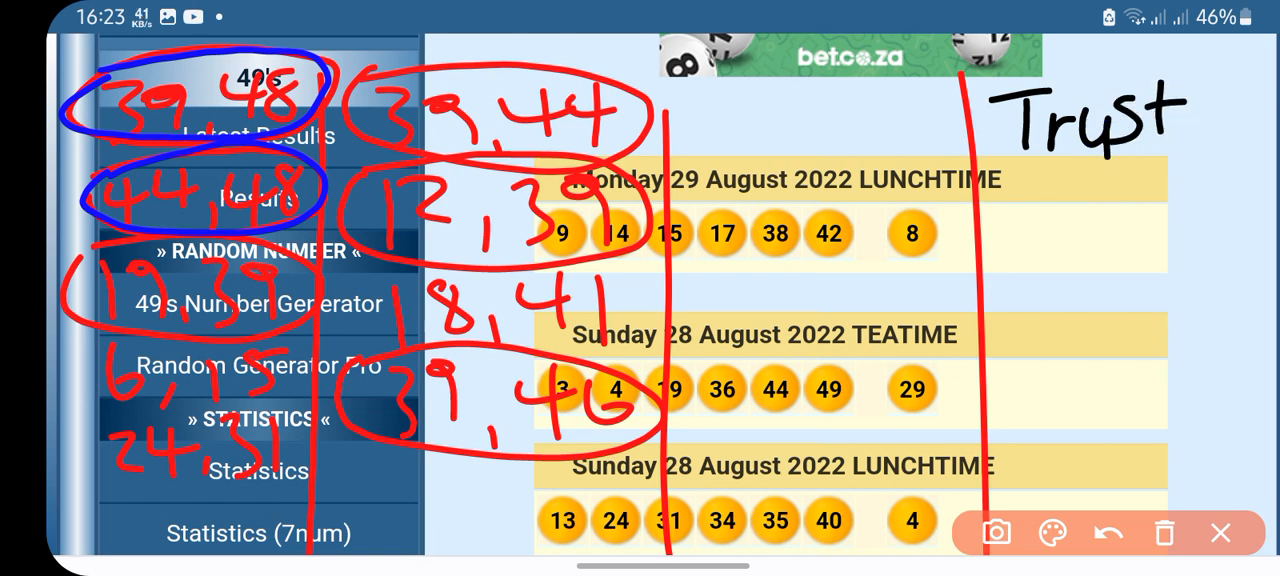
# Step: Undo the 'Trusted' strokes and handwrite Sure 2Balls, Trusted Backup and Hot 2Balls at right
pyautogui.write('ed')
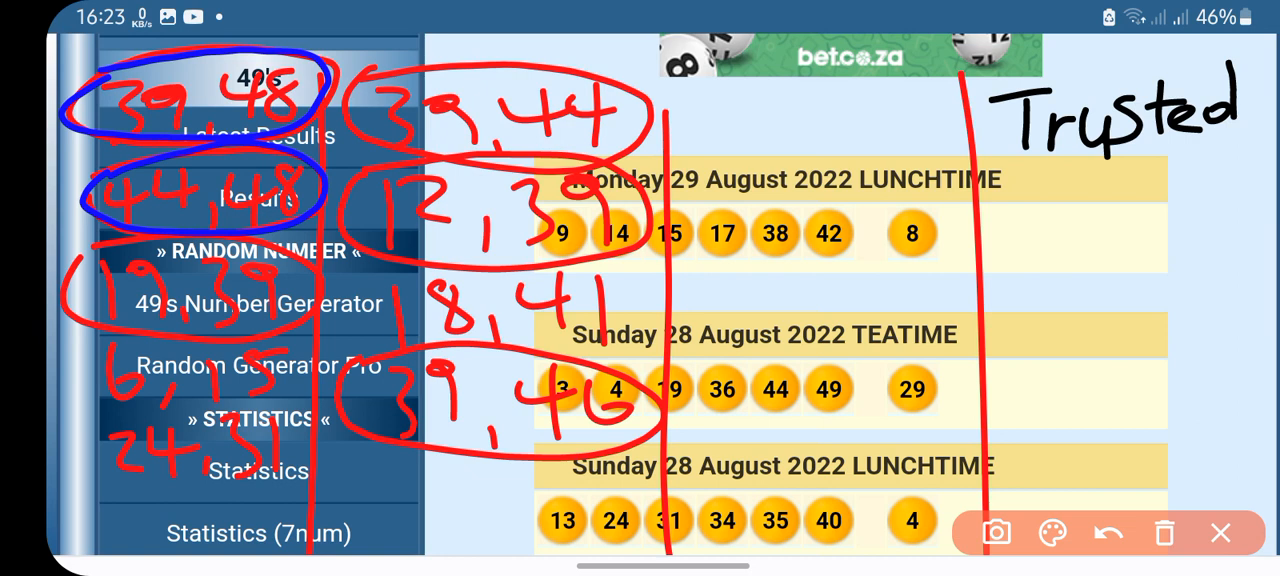
pyautogui.click(1104, 533)
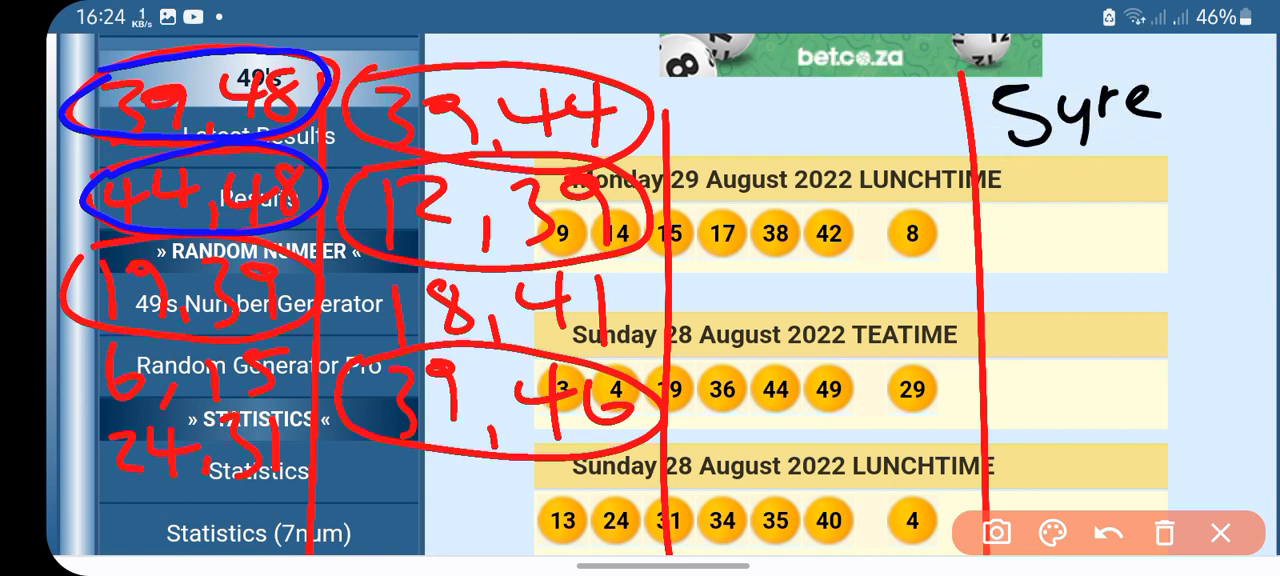
pyautogui.moveTo(1030, 175); pyautogui.dragTo(1150, 180)
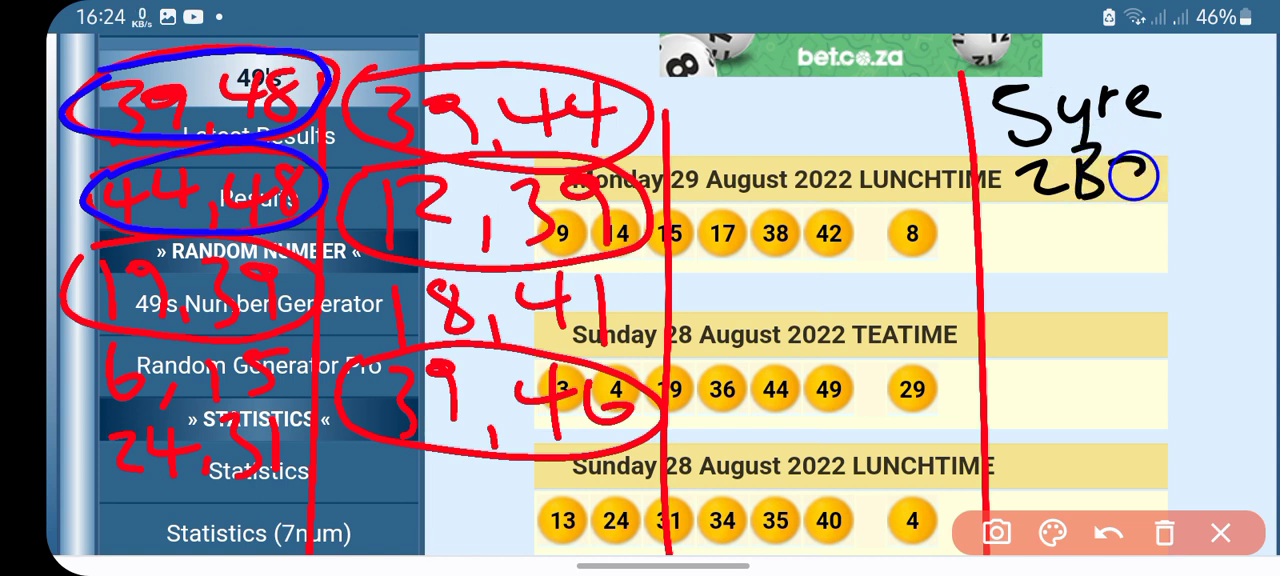
pyautogui.write('alls')
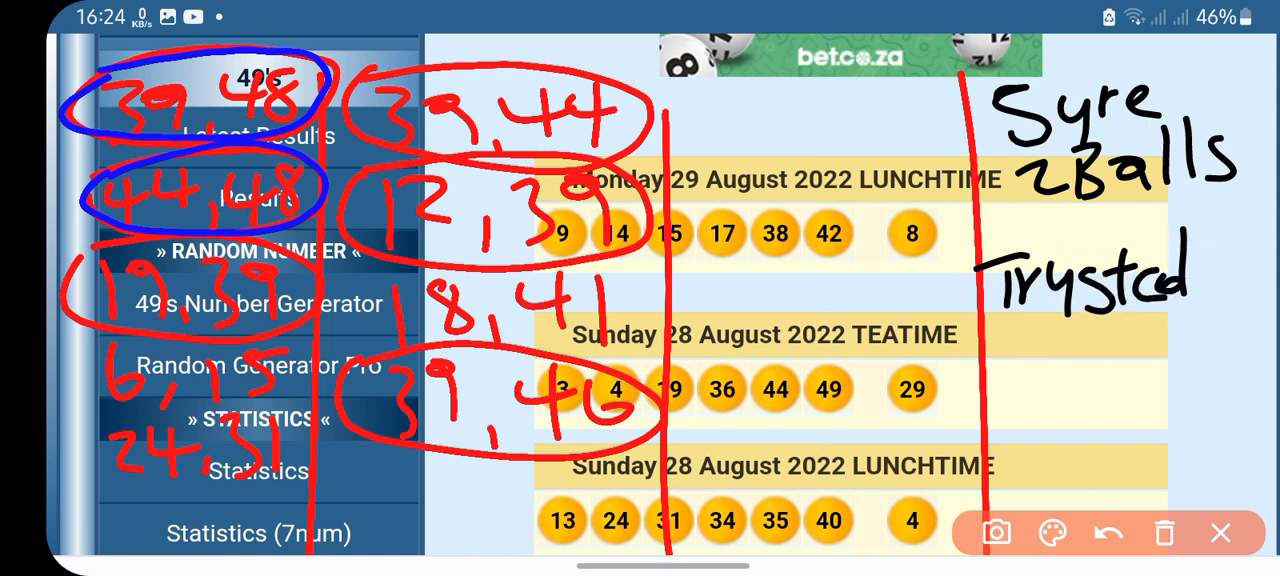
pyautogui.write('B')
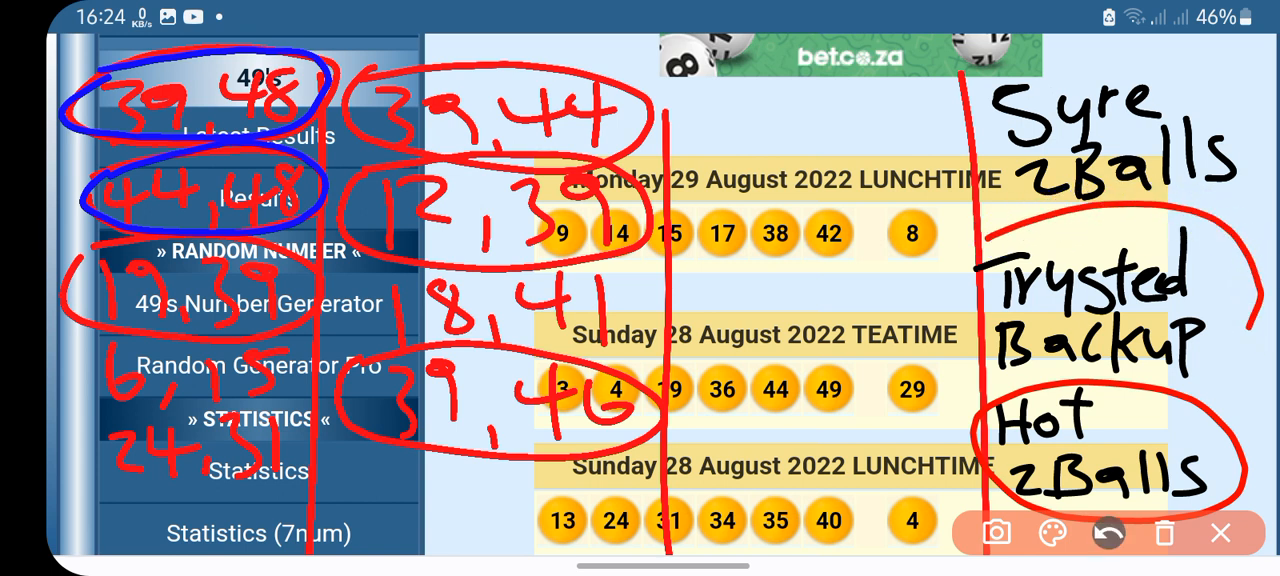
# Step: Circle the labels with arrows to their pairs, using red for Hot 2Balls, then clear everything
pyautogui.click(1053, 532)
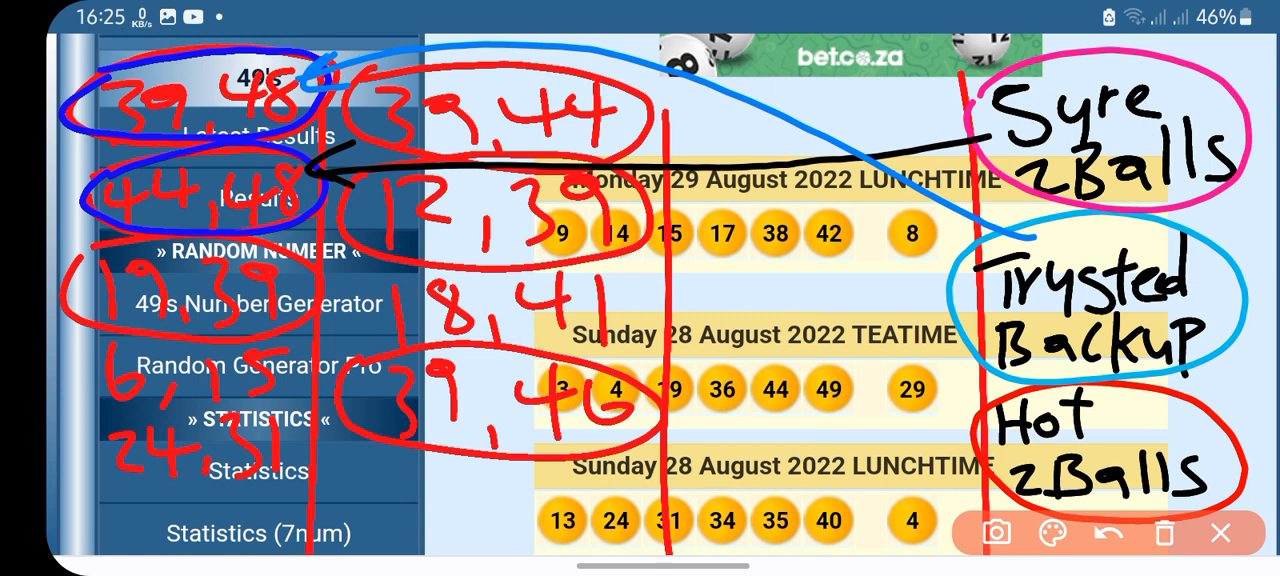
pyautogui.click(1054, 532)
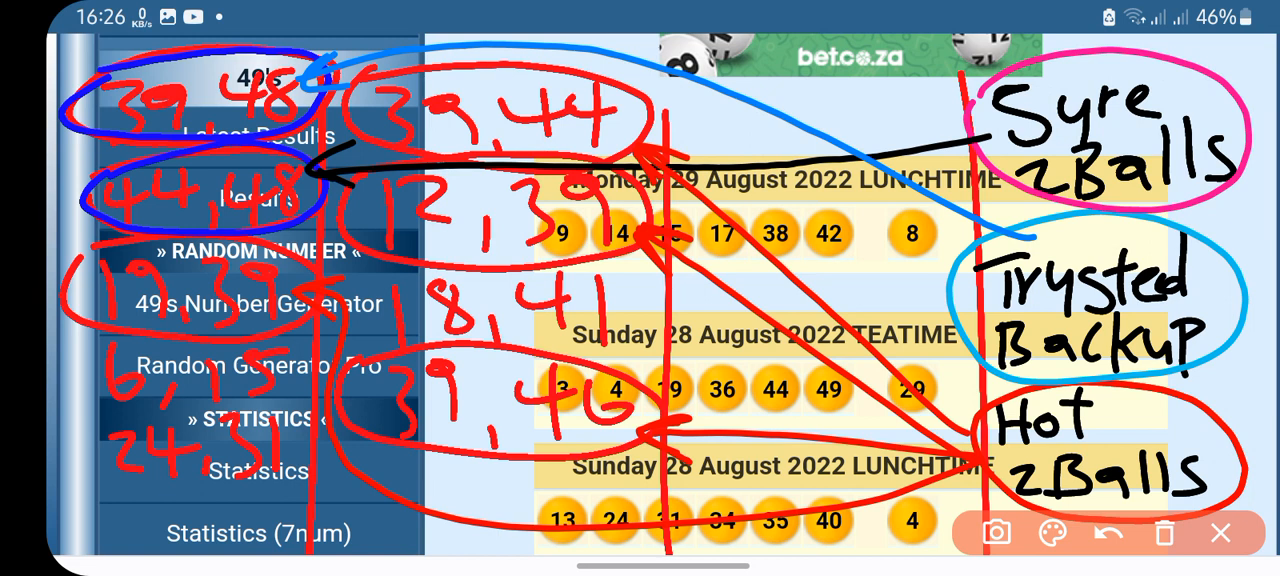
pyautogui.click(1221, 532)
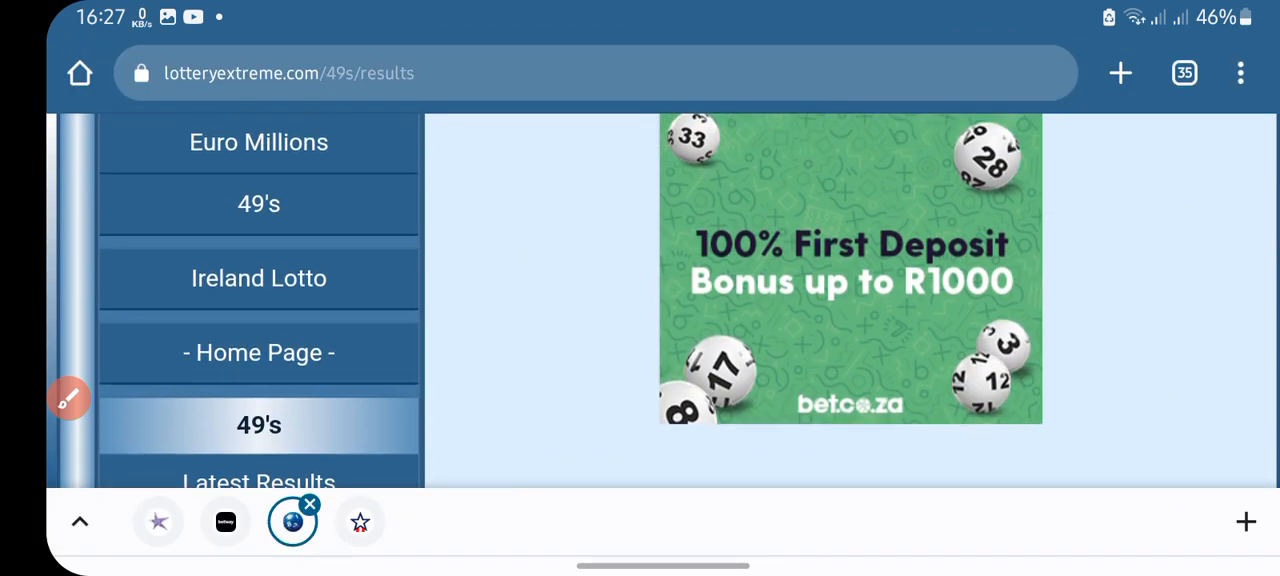
# Step: Scroll Hollywoodbets Recent Bets to the 28 Aug 44, 48 bet, underline the evening draw, then clear
pyautogui.click(158, 522)
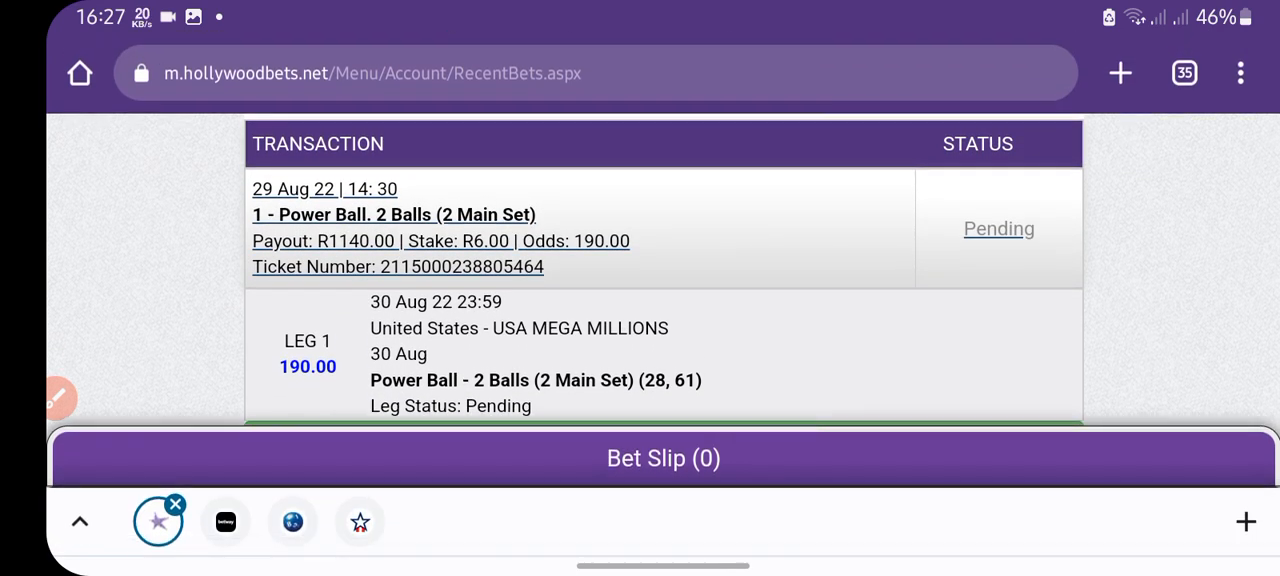
pyautogui.scroll(-3)
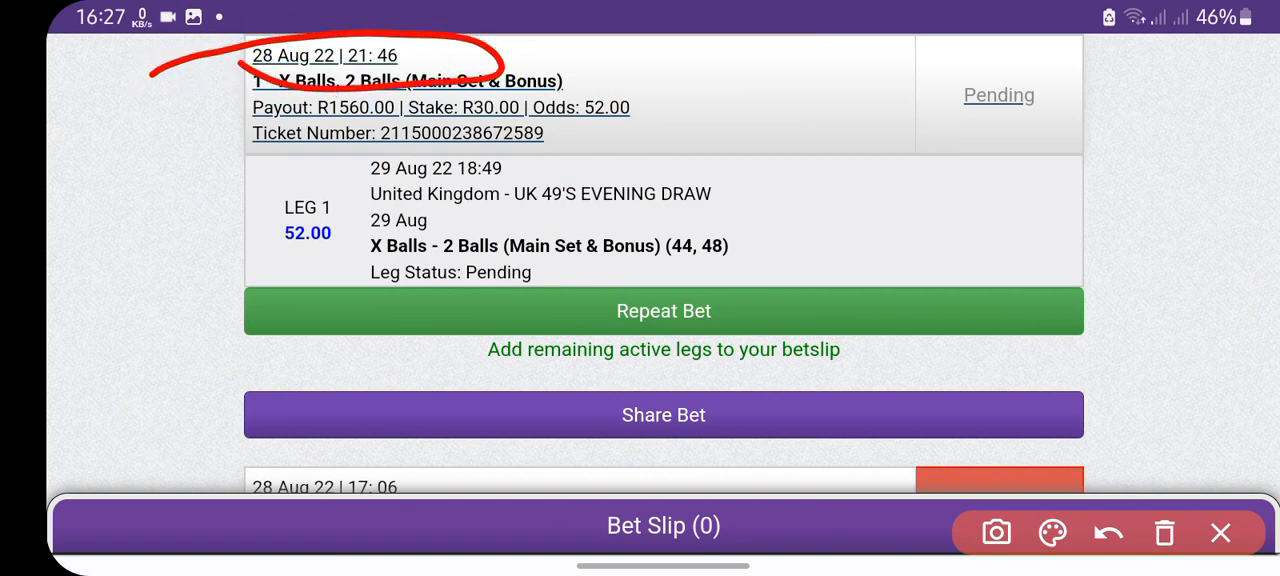
pyautogui.moveTo(345, 185); pyautogui.dragTo(525, 185)
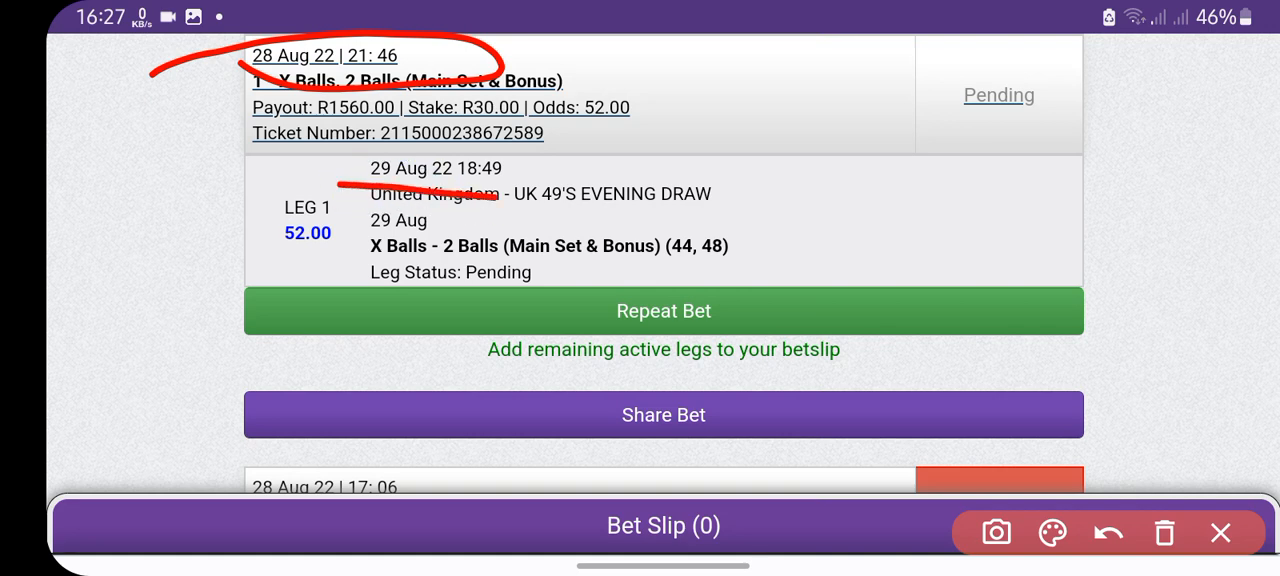
pyautogui.click(1108, 532)
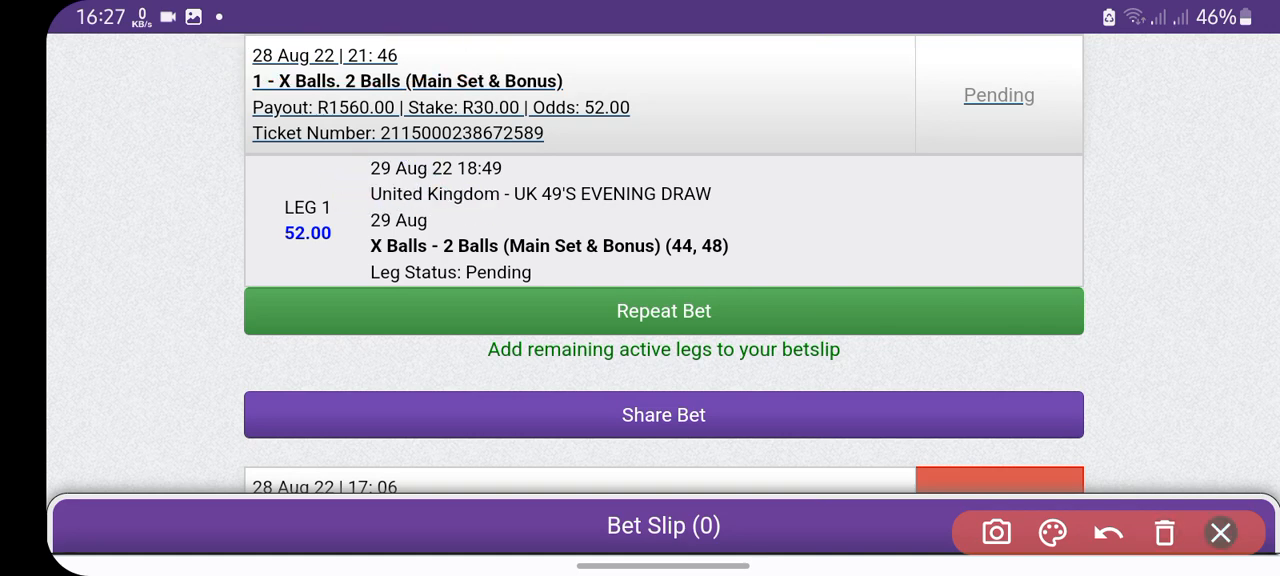